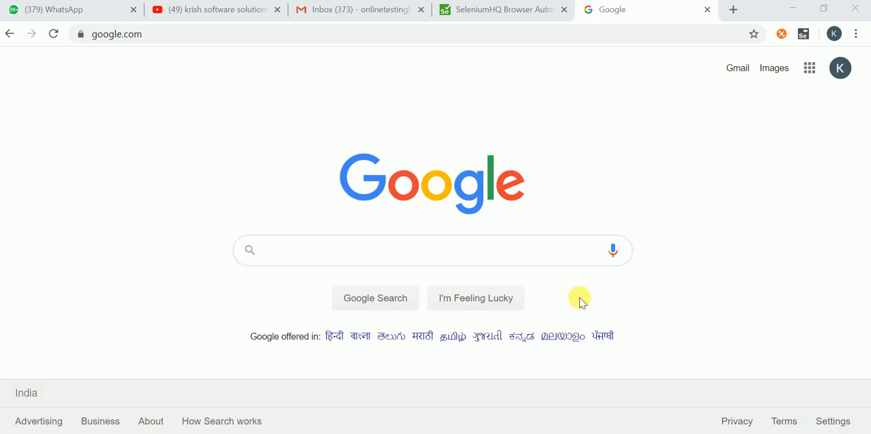
mouse_move(523, 260)
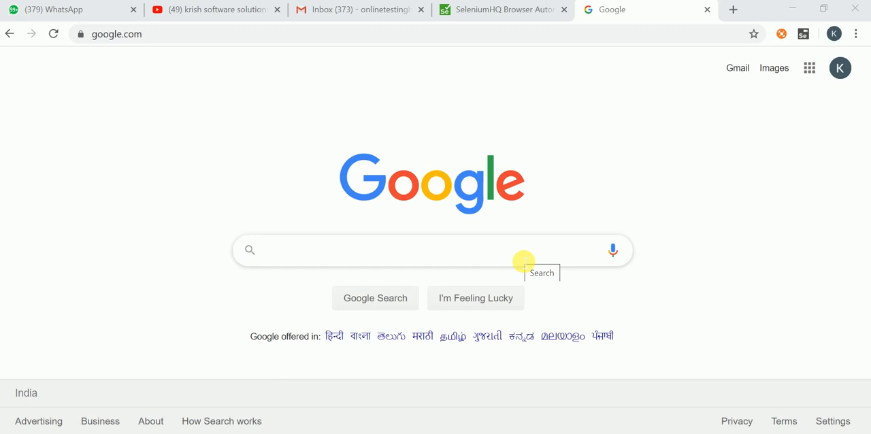
mouse_move(496, 261)
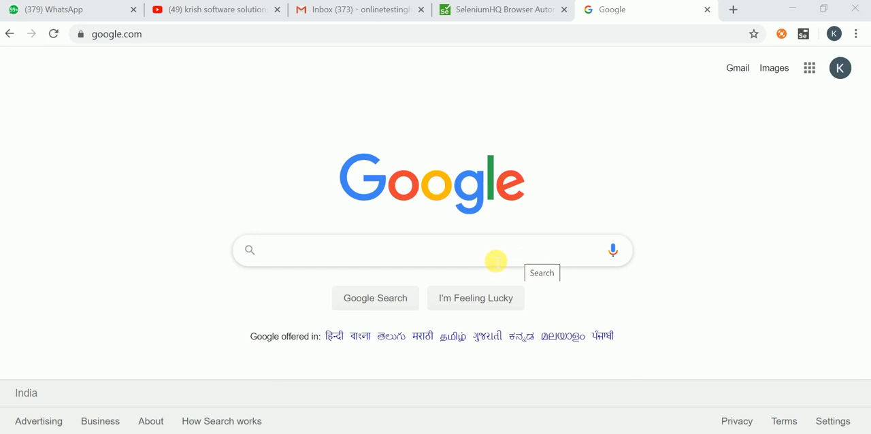
Step: Search Google for 'mercury tours' and open the newtours.demoaut.com demo site
text(mercury tou)
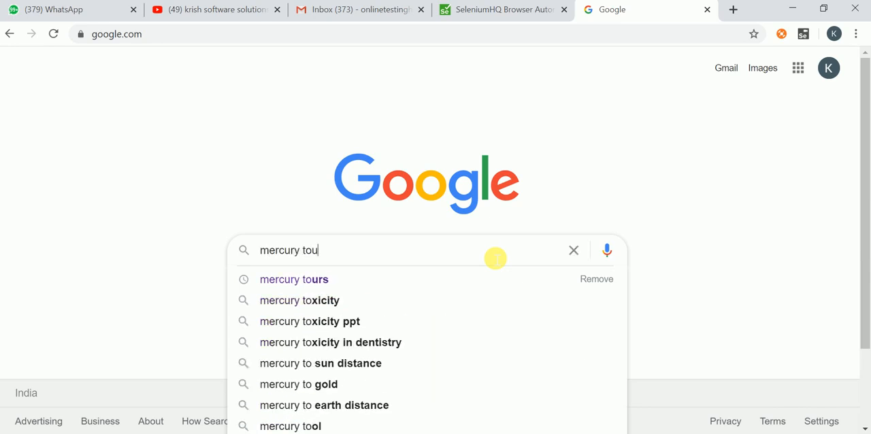
click(294, 279)
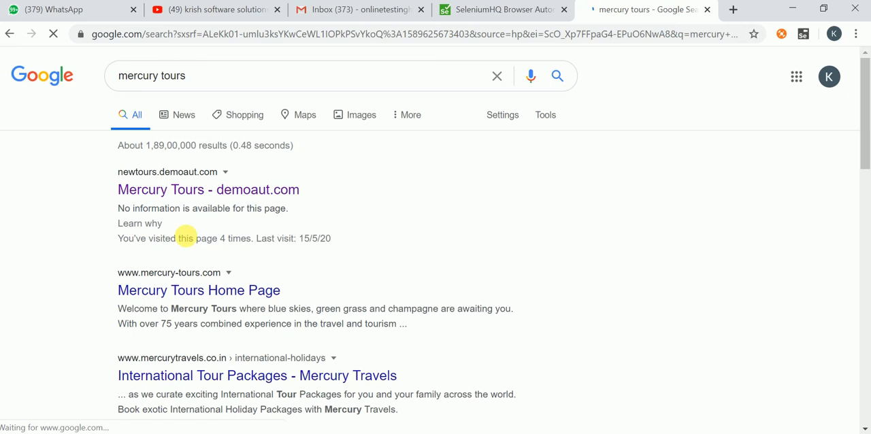
click(208, 190)
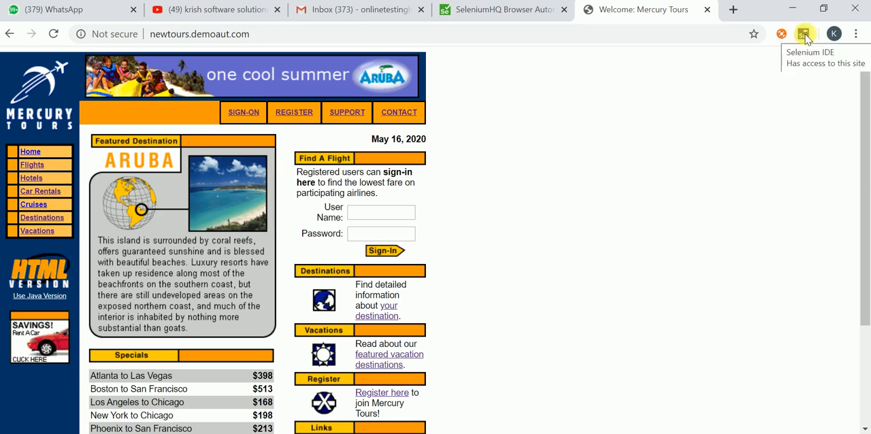
click(805, 33)
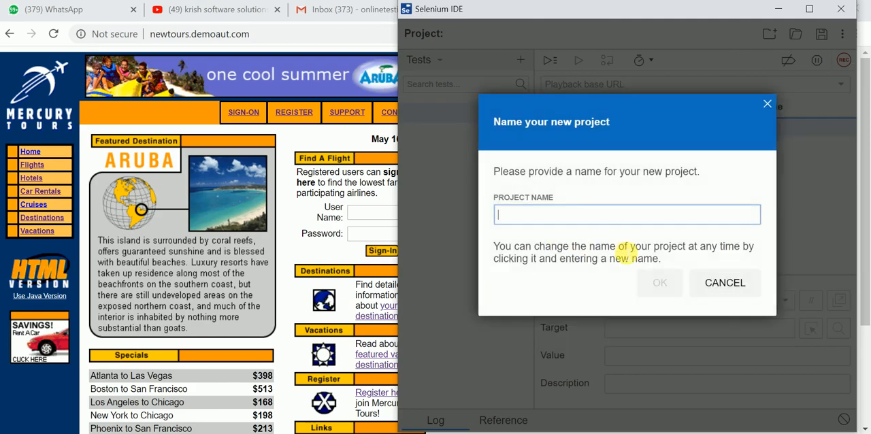
text(Test4)
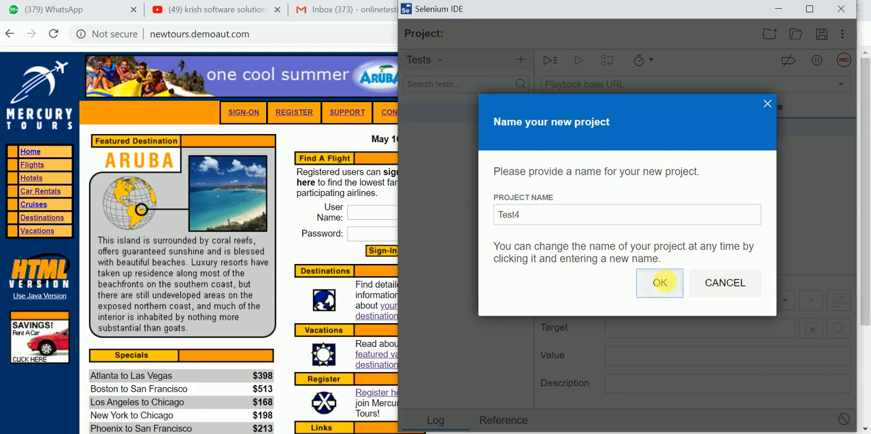
click(659, 282)
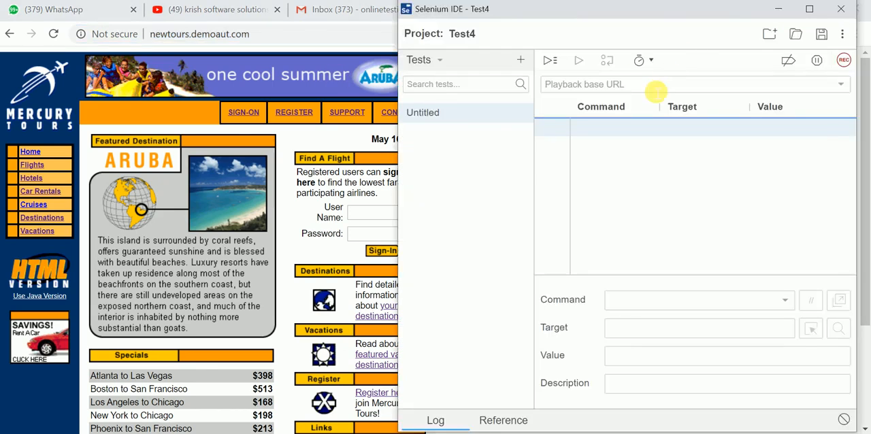
text(http://newtours.demoaut.com/)
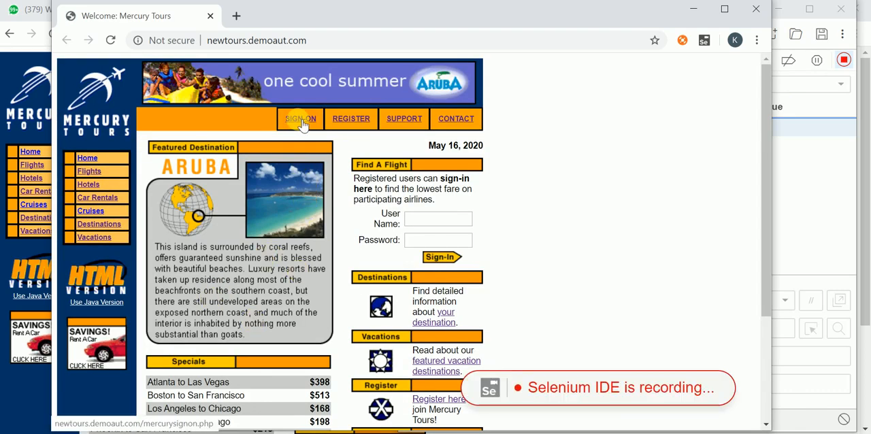
Step: Open the Mercury Tours registration form and autofill the contact and mailing details
click(300, 118)
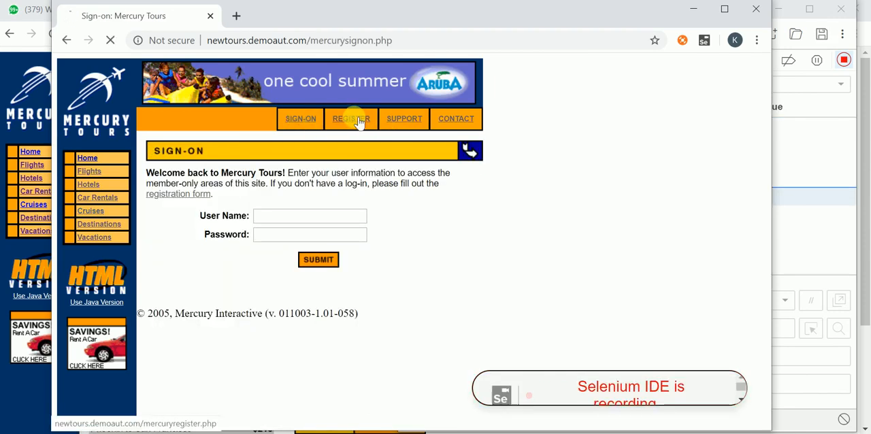
click(351, 118)
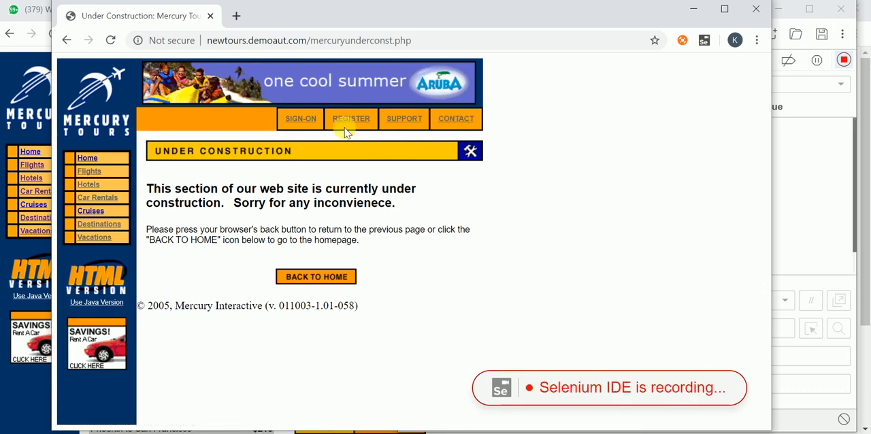
click(352, 119)
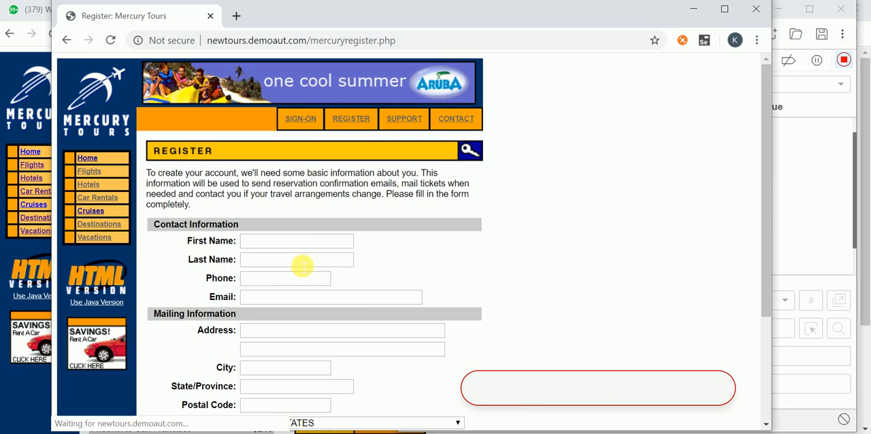
text(Venkata)
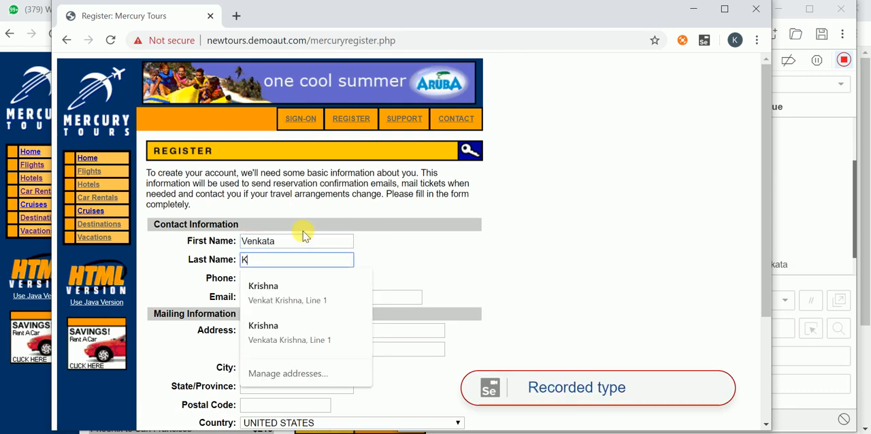
click(263, 286)
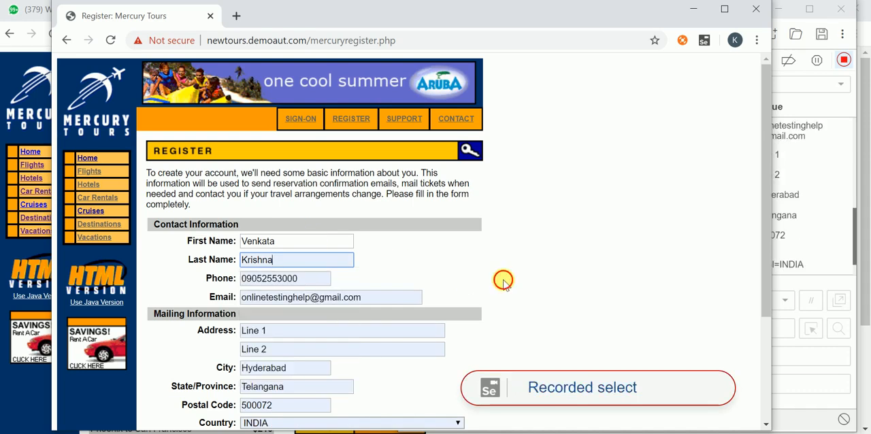
Step: Fill in the saved user name and password confirmation, then submit the registration
scroll(down, 3)
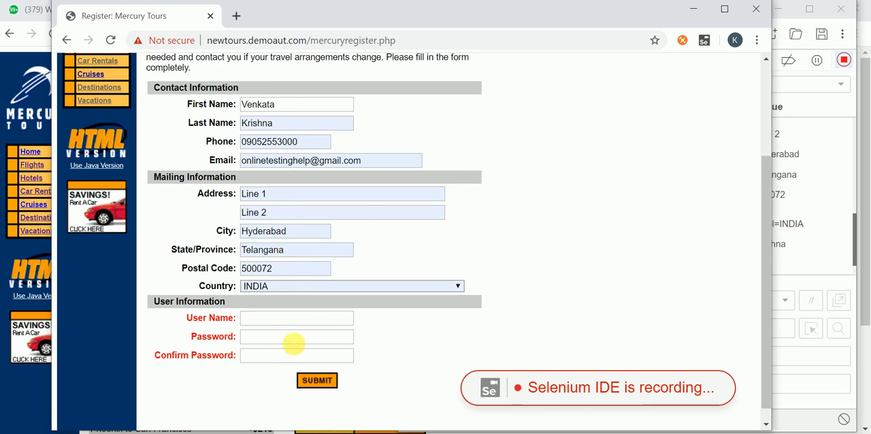
click(296, 318)
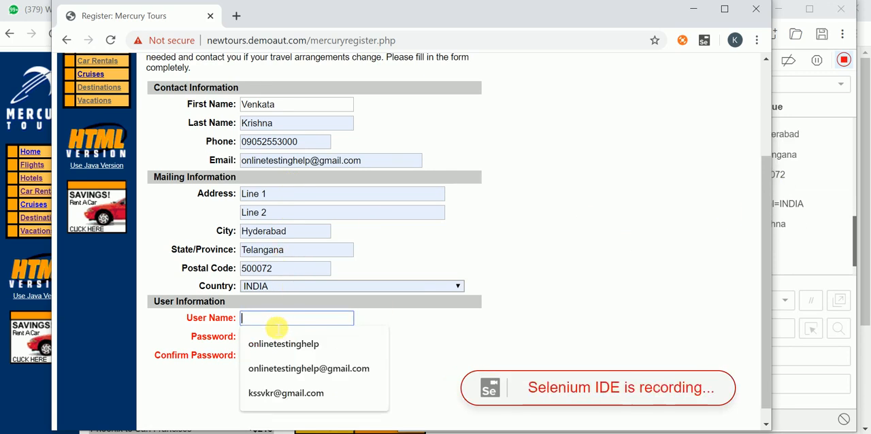
click(284, 344)
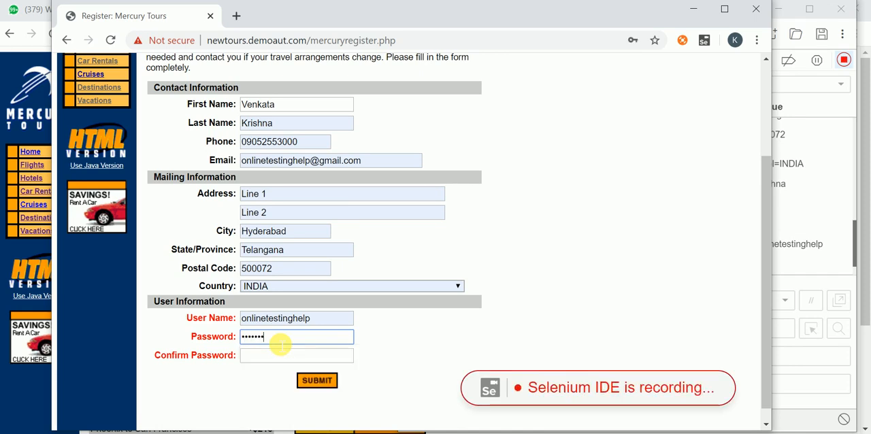
click(297, 355)
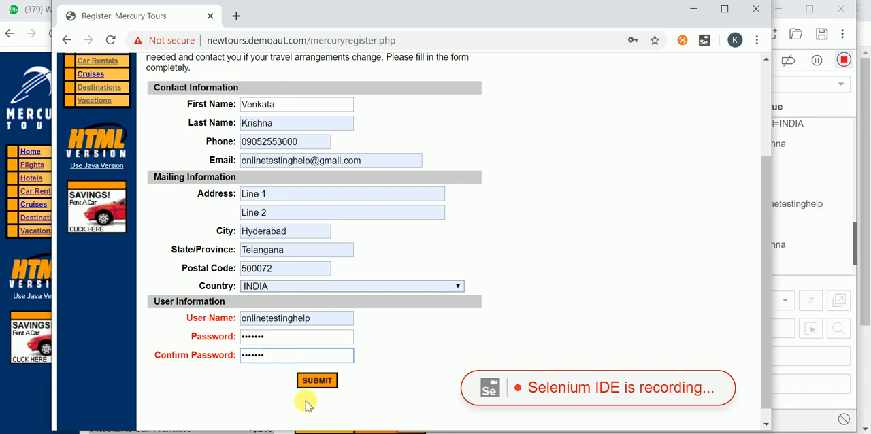
click(316, 380)
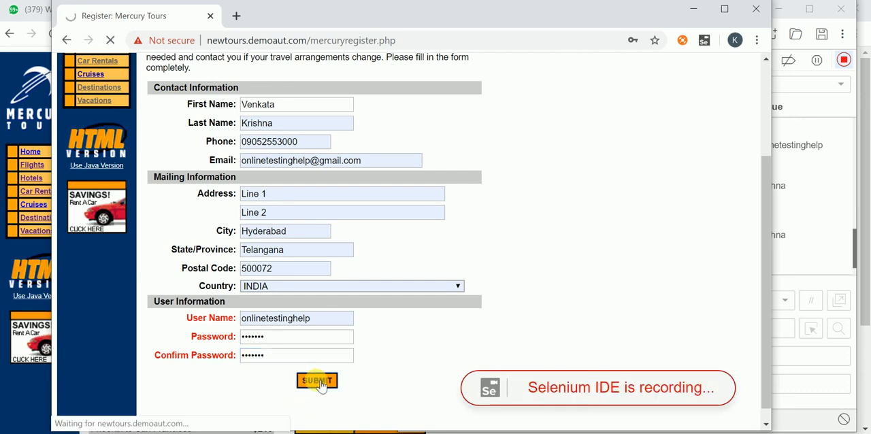
click(316, 381)
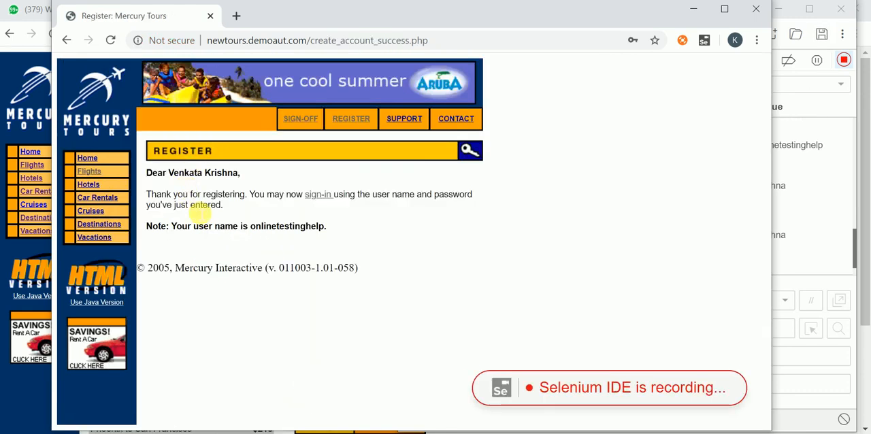
mouse_move(90, 171)
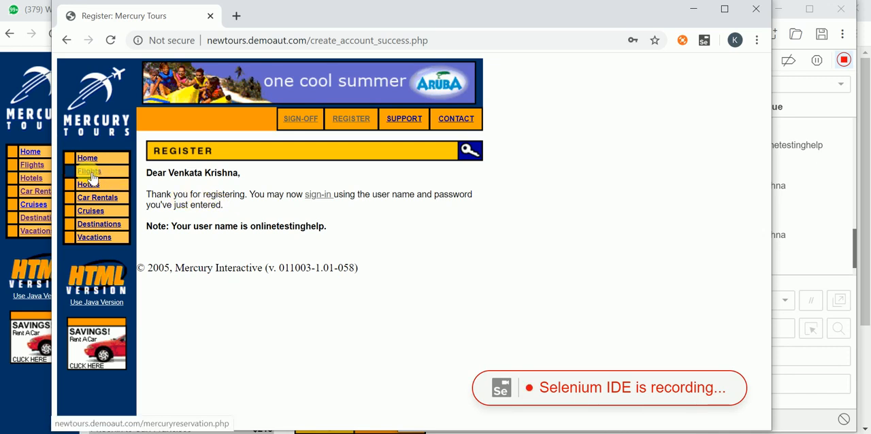
Step: Search flights to San Francisco in Business class on Blue Skies Airlines
click(88, 172)
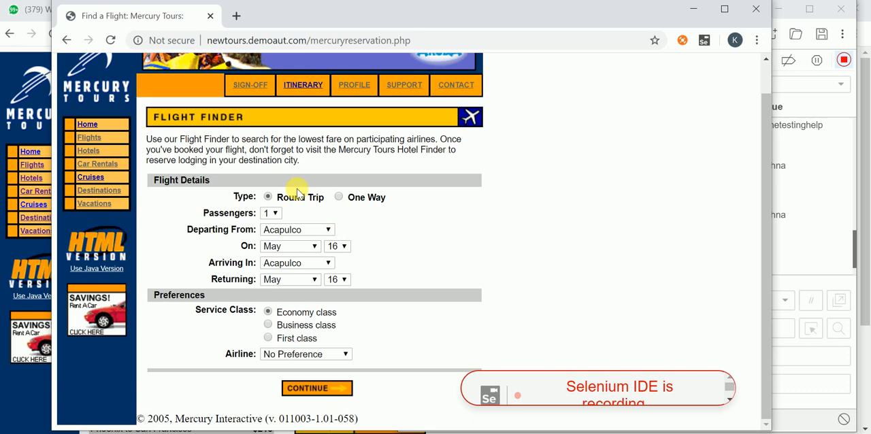
click(270, 213)
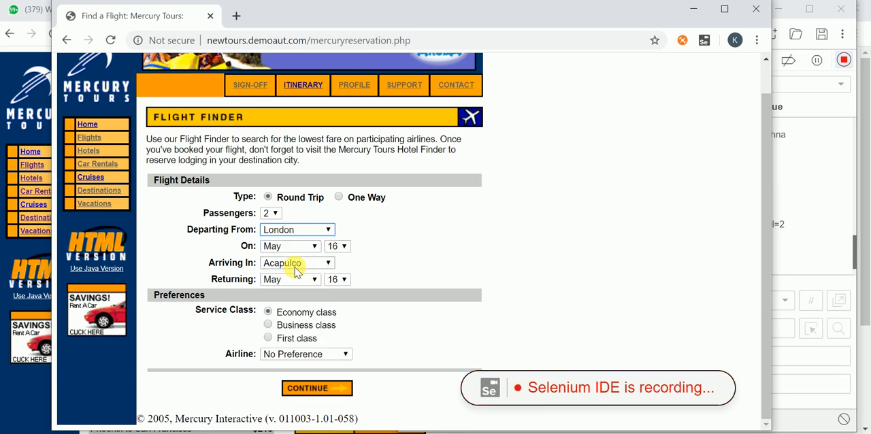
click(298, 263)
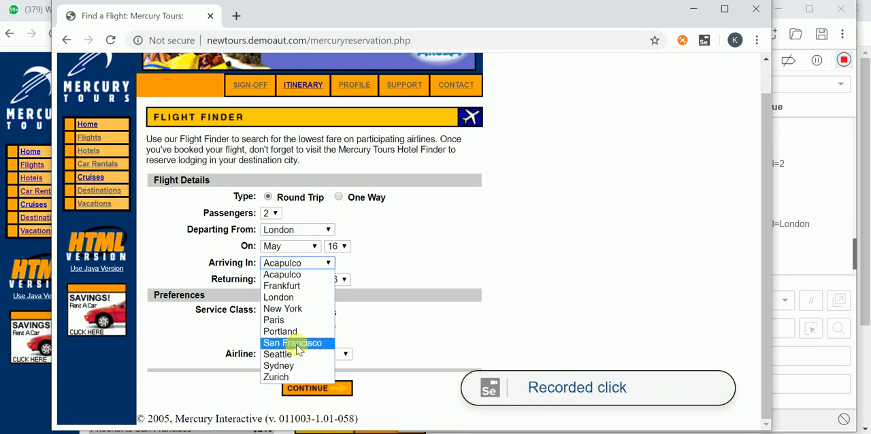
click(292, 343)
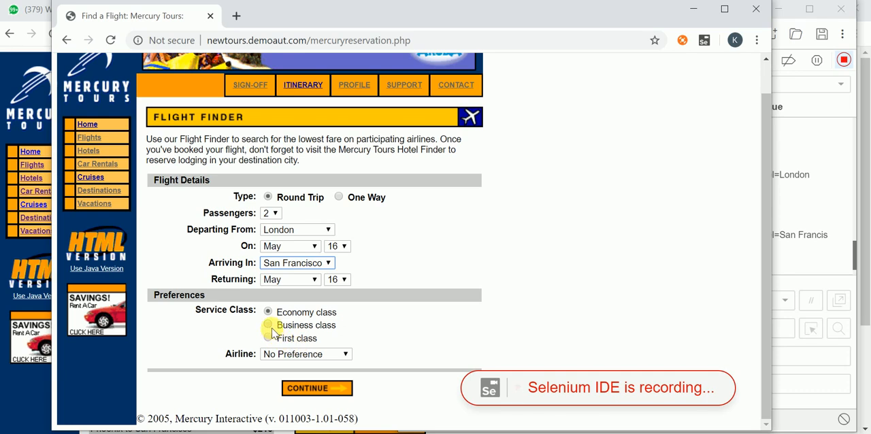
click(268, 324)
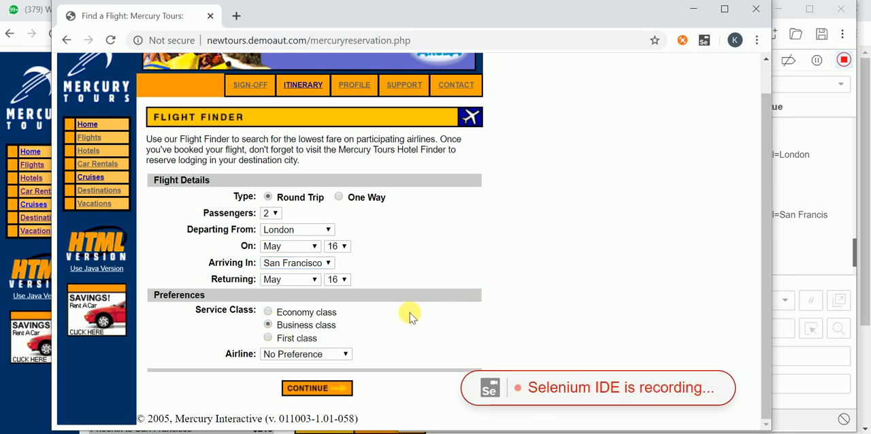
click(305, 354)
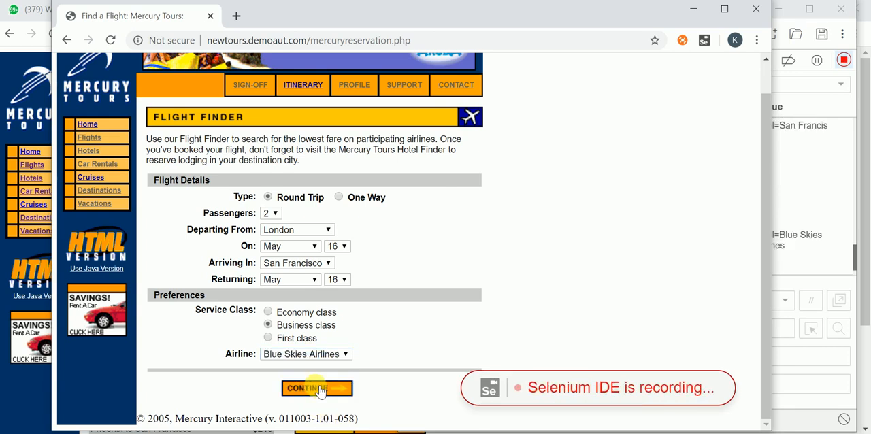
click(316, 388)
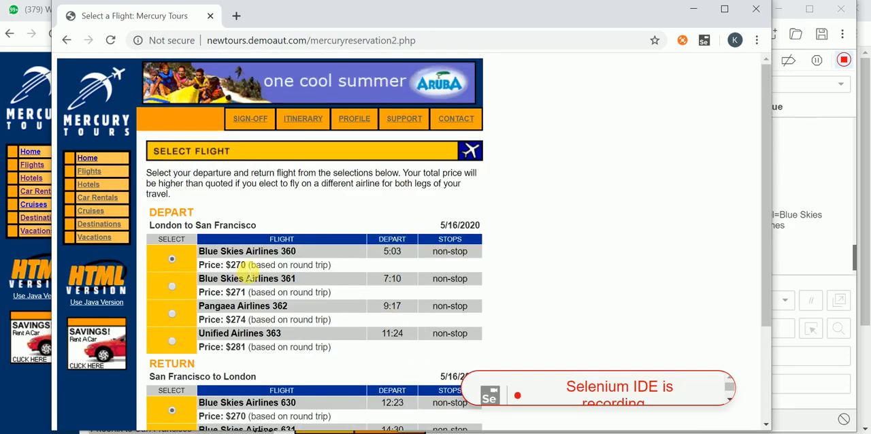
Step: Choose Pangaea Airlines 362 outbound and Blue Skies Airlines 631 return, then continue
scroll(down, 3)
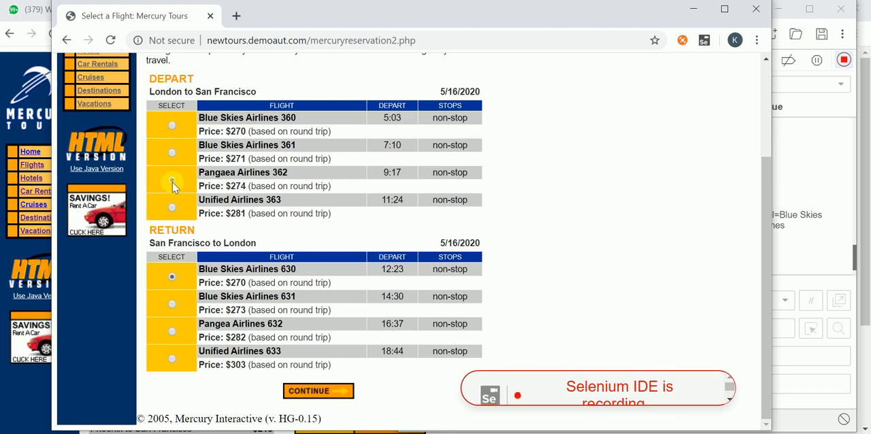
click(172, 179)
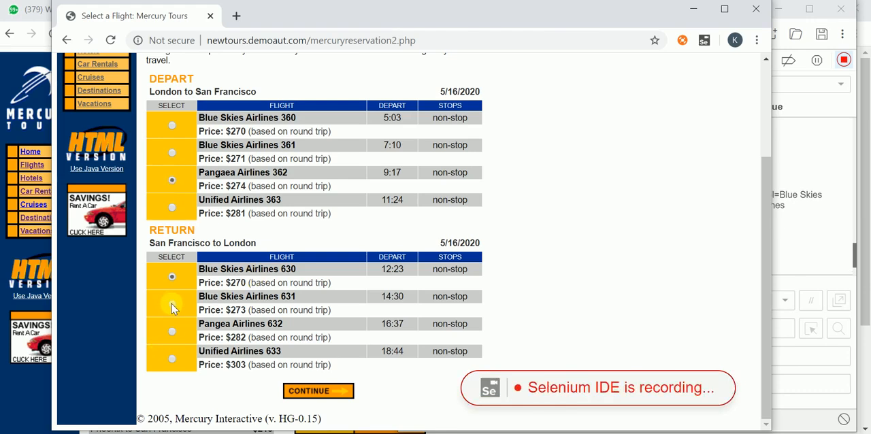
click(171, 303)
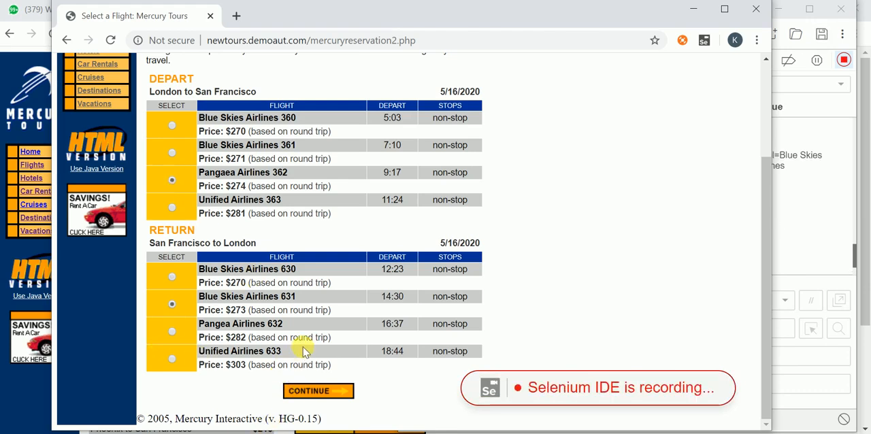
click(318, 390)
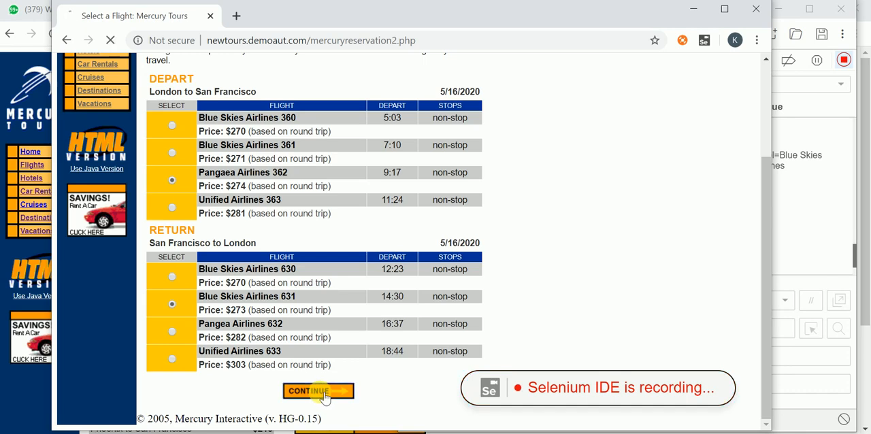
click(318, 391)
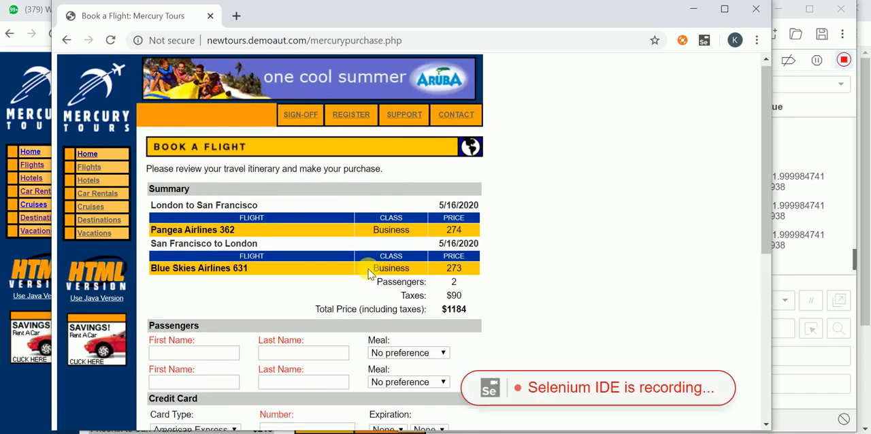
click(194, 220)
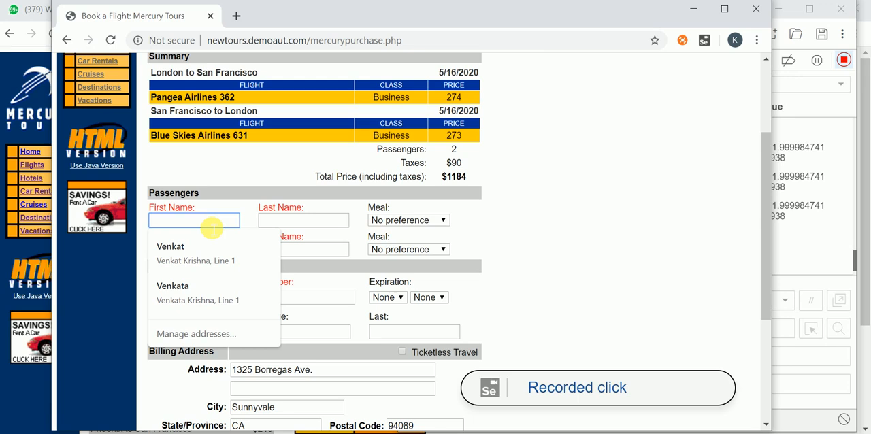
text(Venkat)
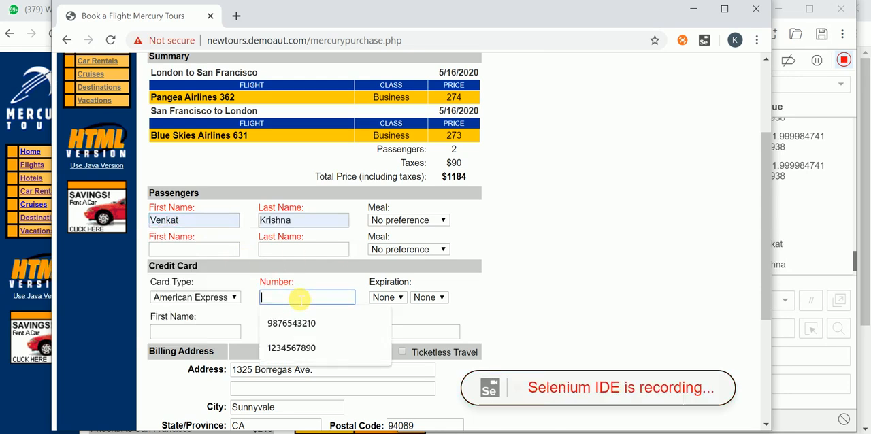
text(98765)
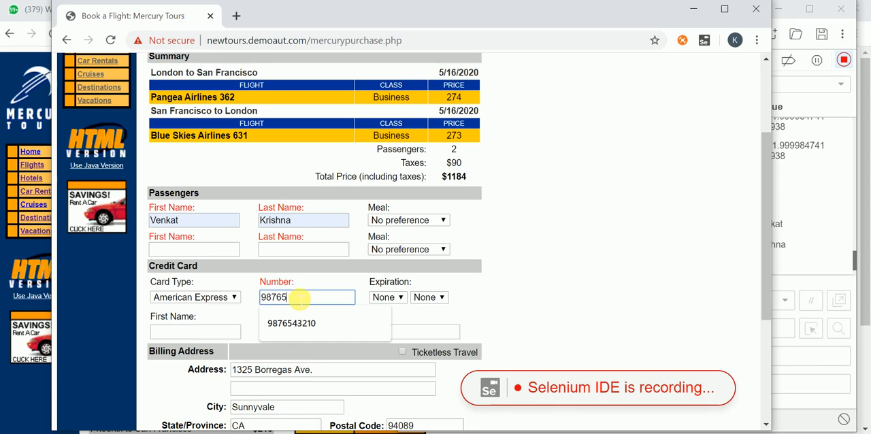
click(291, 324)
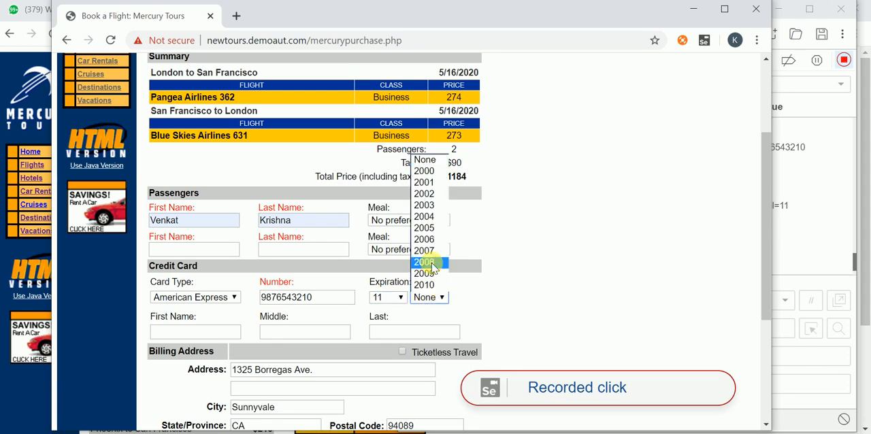
click(424, 262)
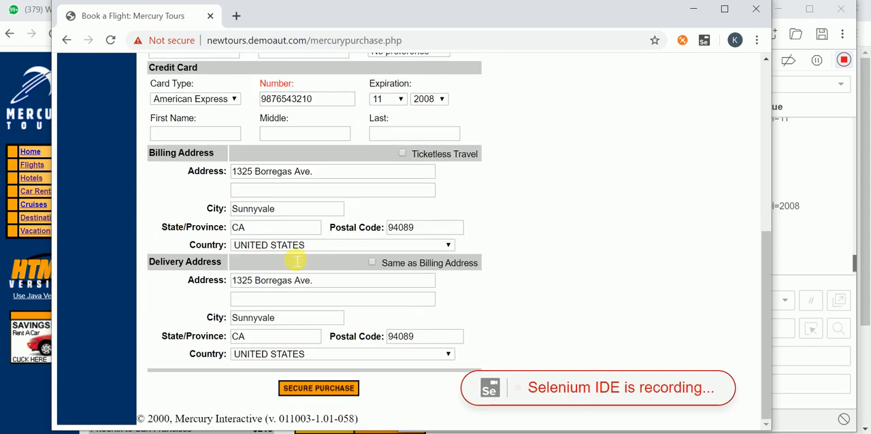
mouse_move(351, 336)
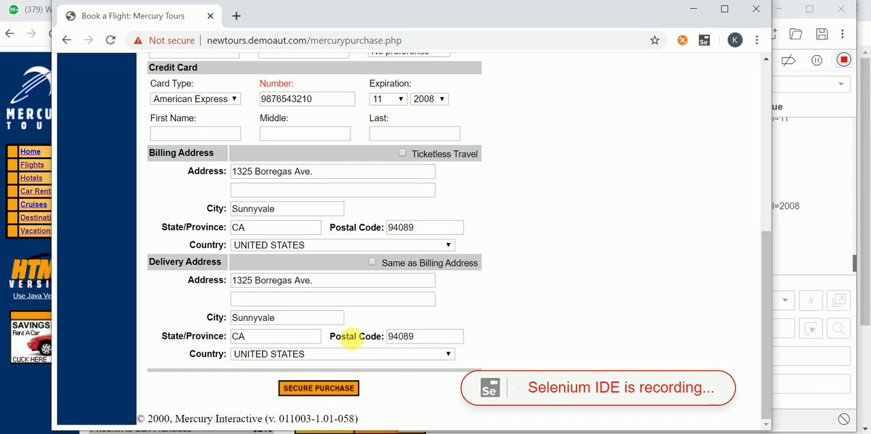
Step: Submit the secure purchase and log out of Mercury Tours
click(318, 388)
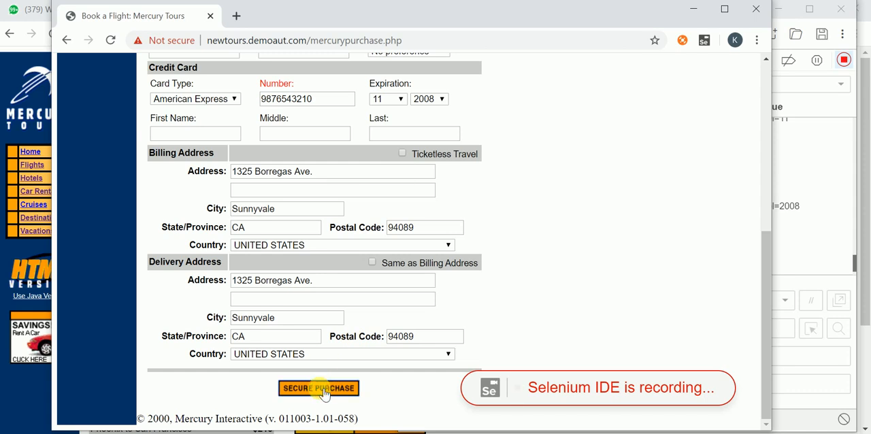
click(319, 388)
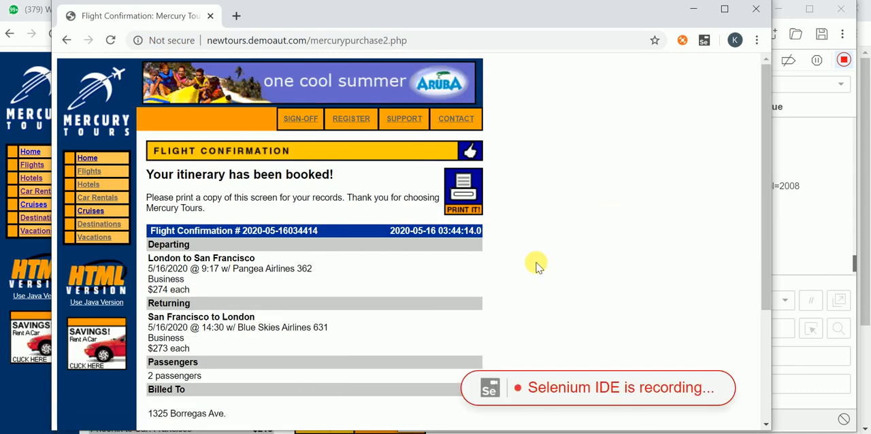
mouse_move(531, 271)
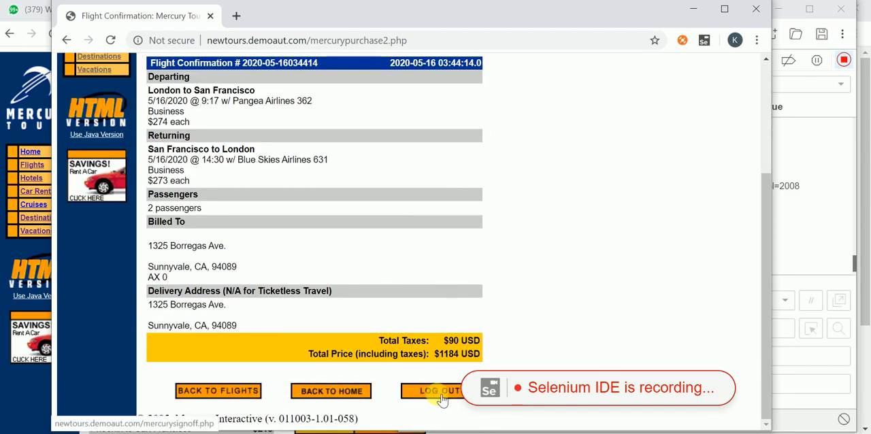
click(434, 391)
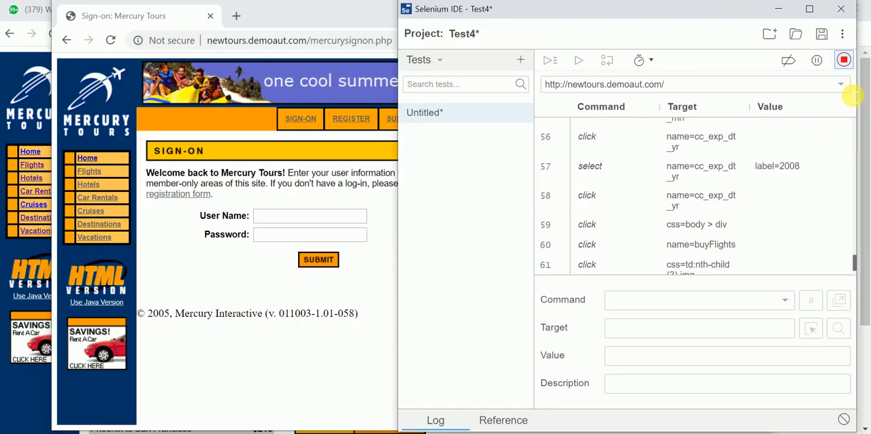
mouse_move(844, 60)
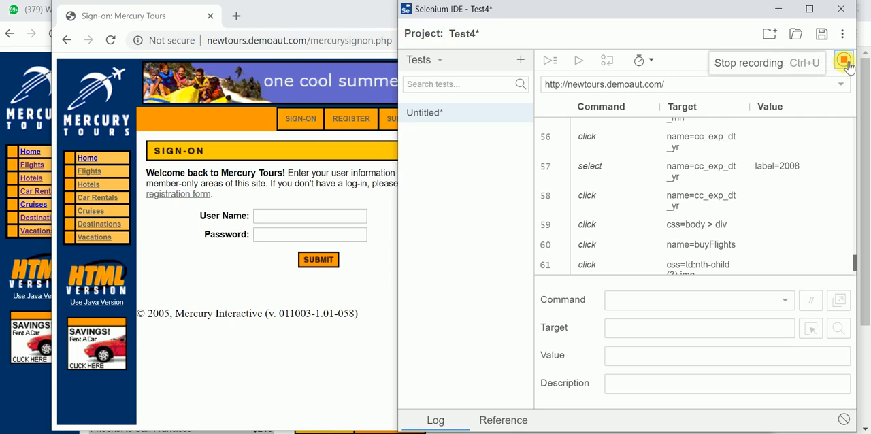
Step: Stop recording and save the recorded test as Test5
click(844, 61)
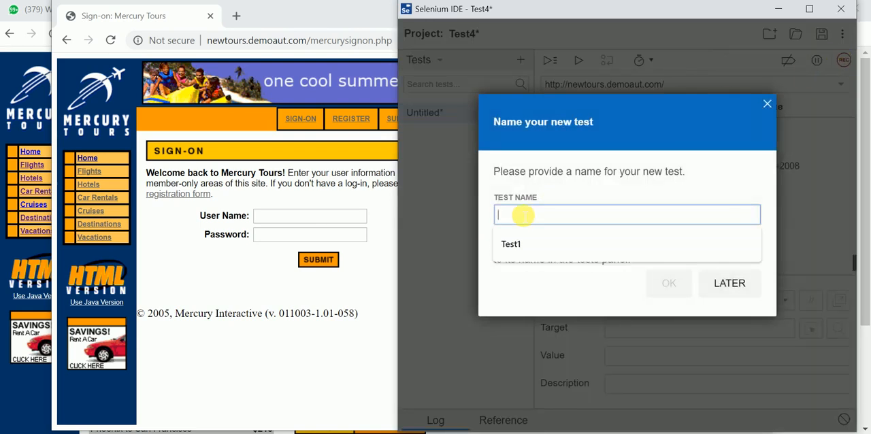
text(Test5)
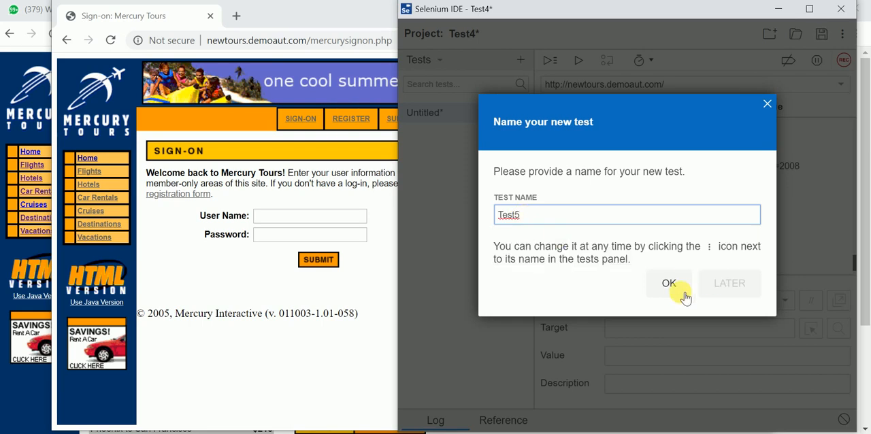
click(669, 283)
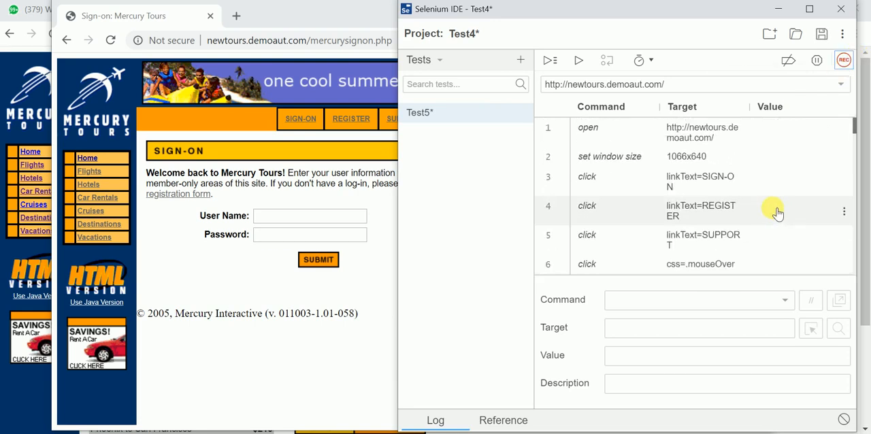
scroll(down, 3)
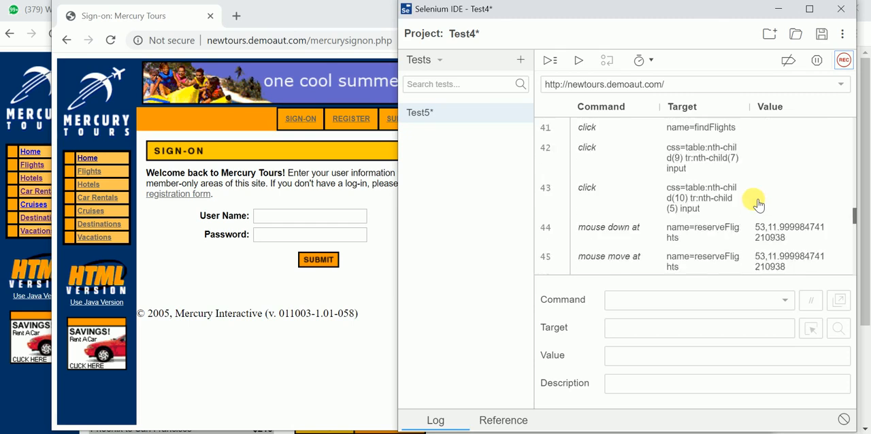
scroll(down, 3)
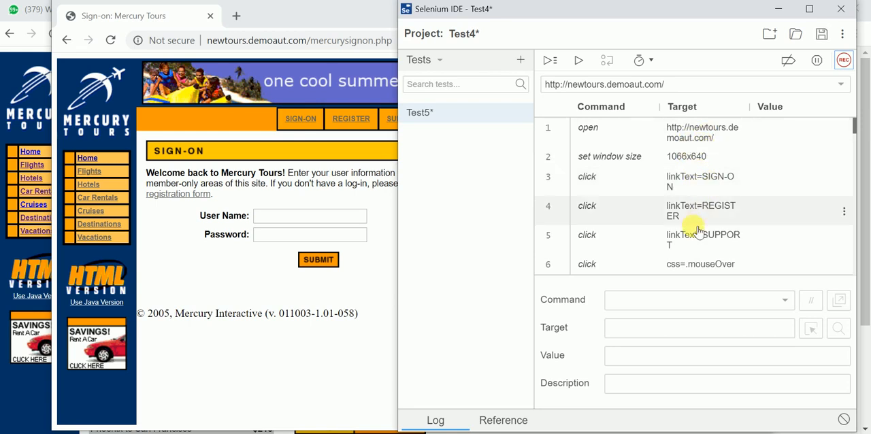
scroll(down, 3)
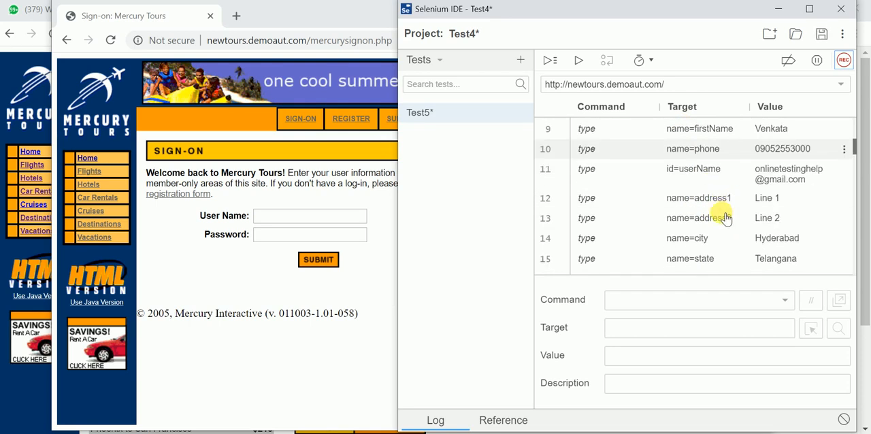
scroll(down, 3)
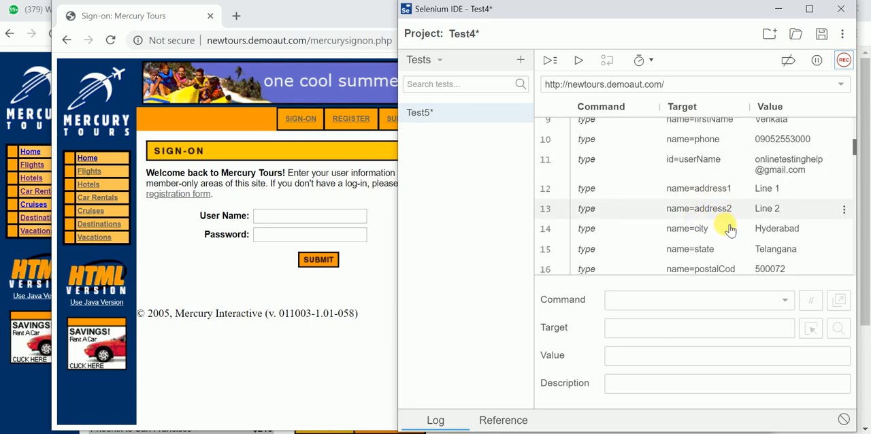
scroll(down, 3)
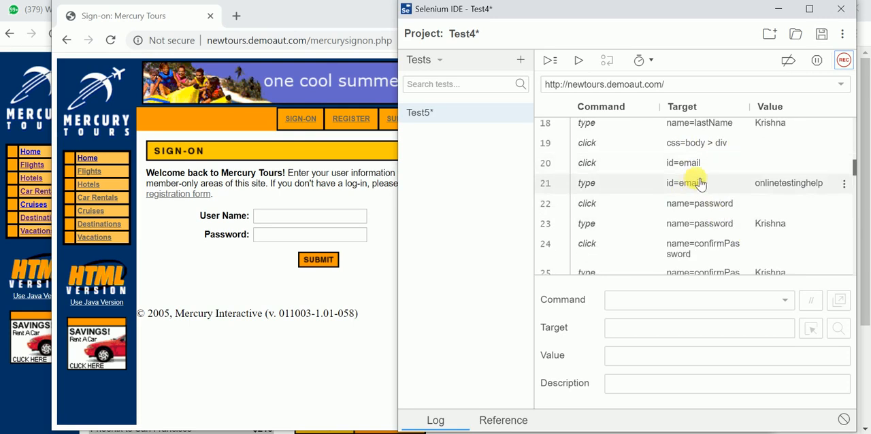
scroll(down, 3)
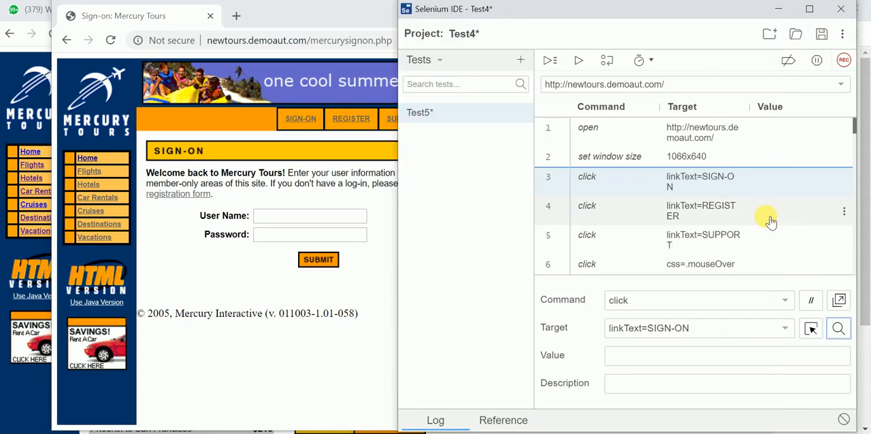
Step: Inspect the linkText=SIGN-ON and linkText=REGISTER steps, then open and scroll the registration form
click(702, 211)
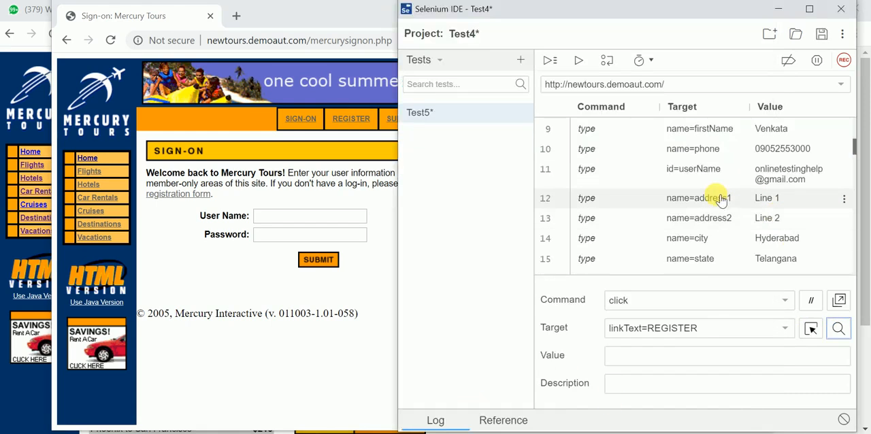
click(699, 198)
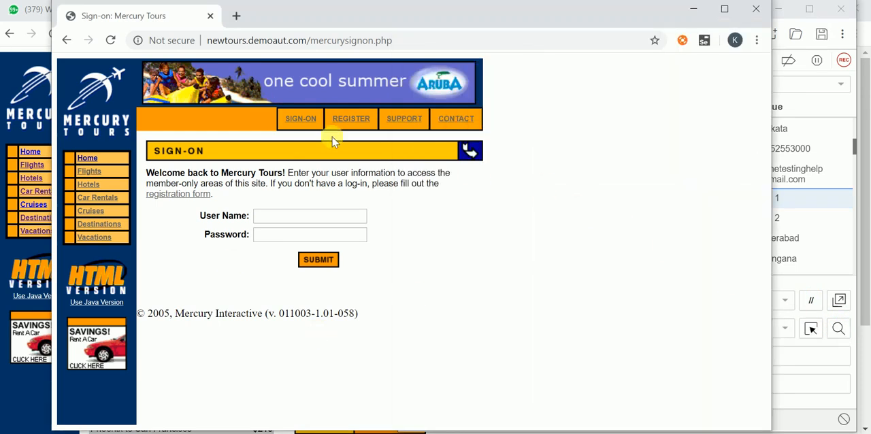
click(351, 118)
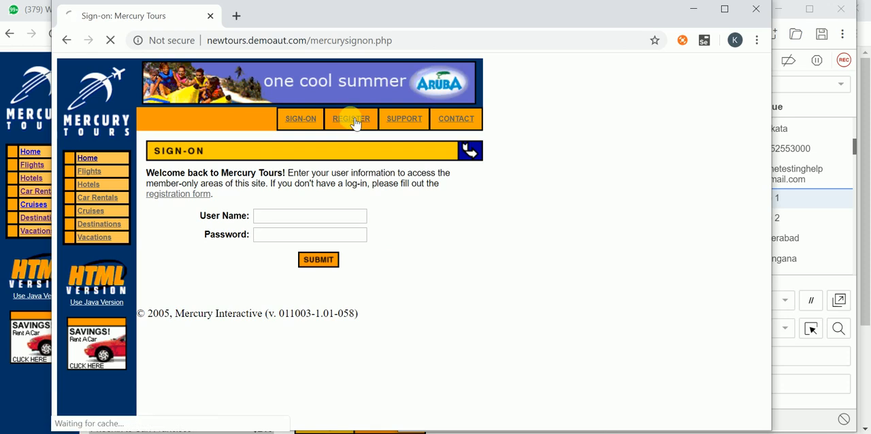
click(352, 119)
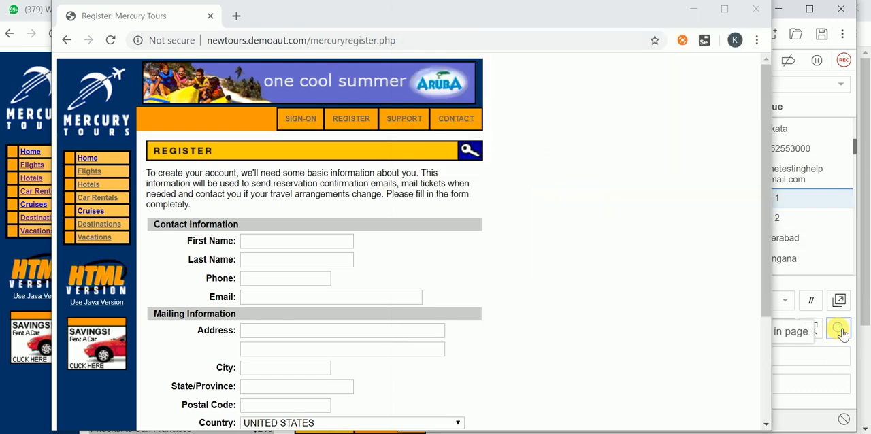
scroll(down, 3)
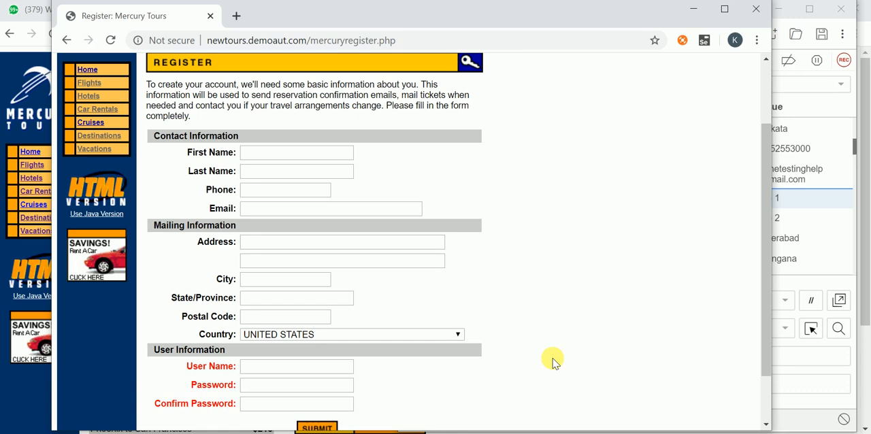
mouse_move(630, 311)
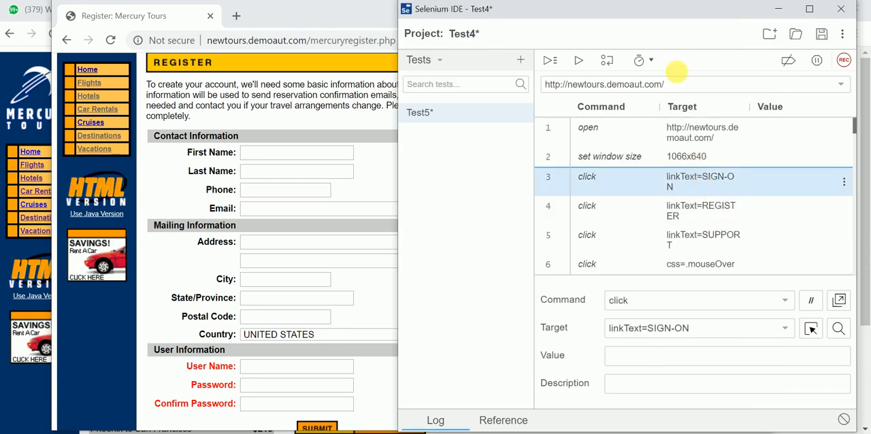
Step: Switch to Word and type linkText=SIGN-ON into Document1
click(694, 328)
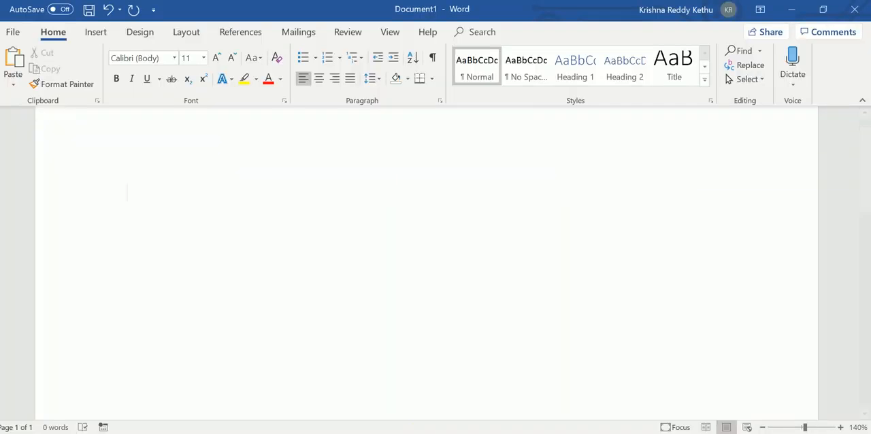
text(linkText=SIGN-ON)
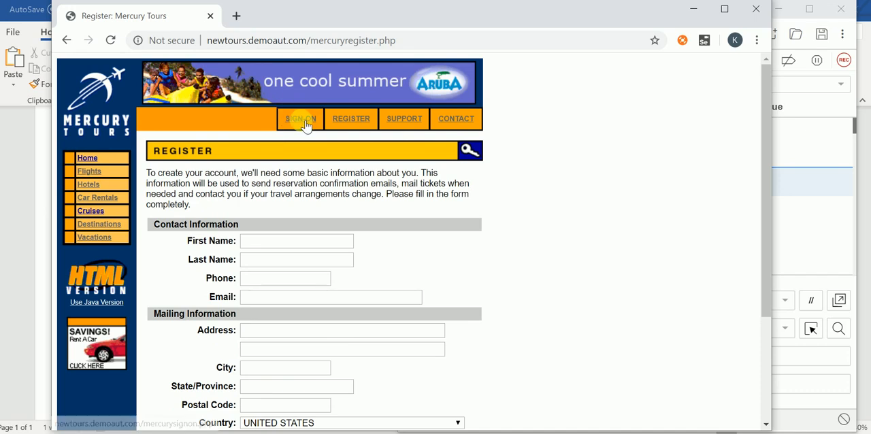
Step: Inspect the SIGN-ON link's anchor markup in Chrome DevTools
click(300, 118)
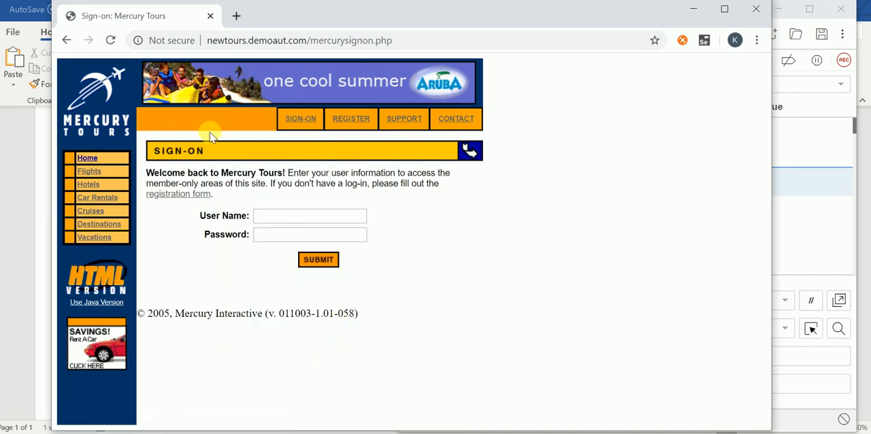
right_click(300, 119)
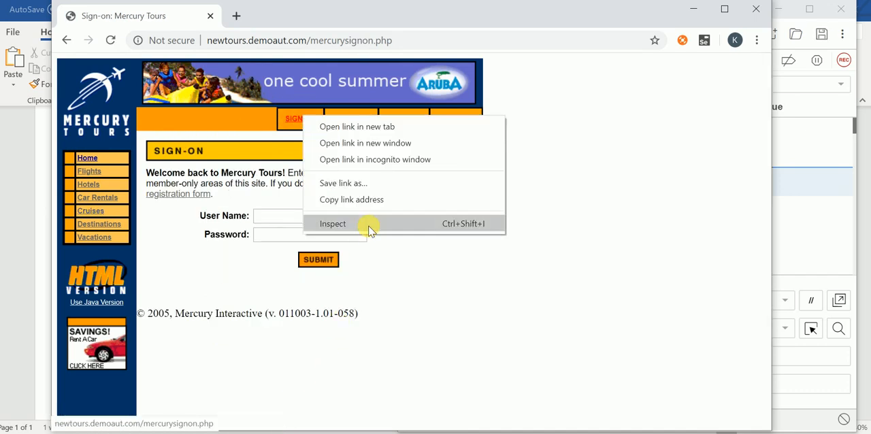
click(333, 223)
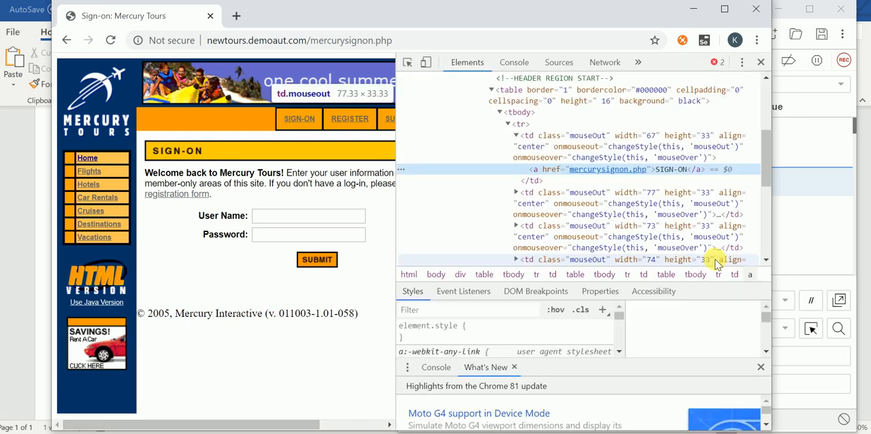
mouse_move(697, 169)
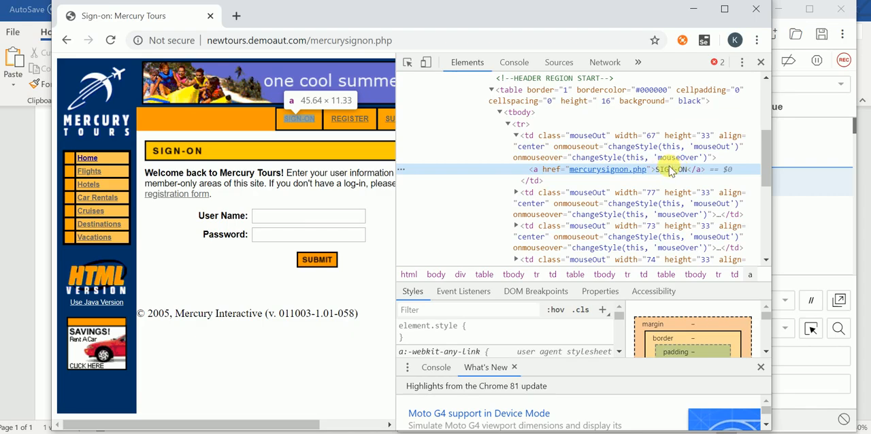
right_click(349, 119)
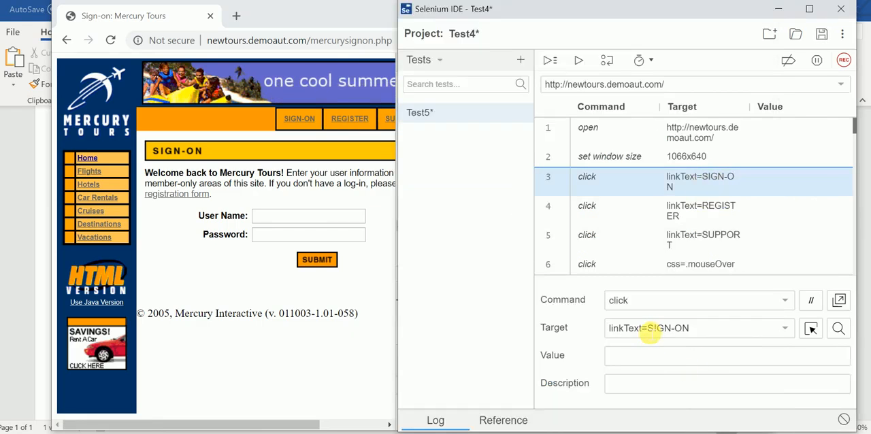
Step: Copy targets of steps 6, 8 and 11 into Word: css=.mouseOver, name=firstName, id=username
click(694, 328)
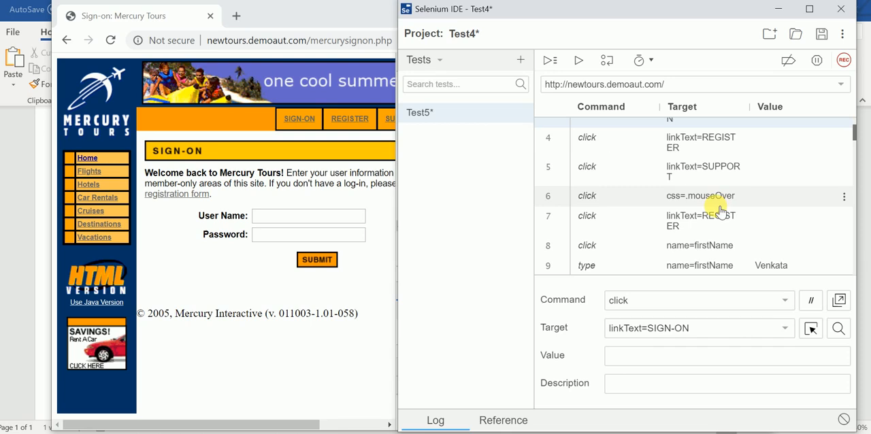
click(700, 196)
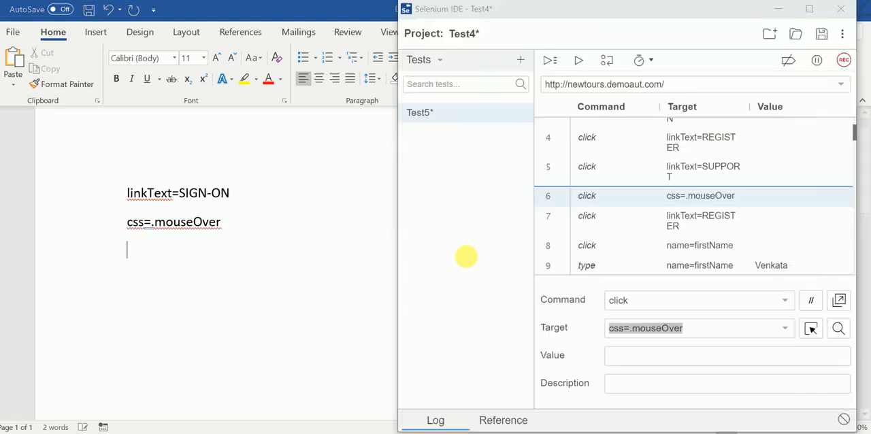
click(700, 177)
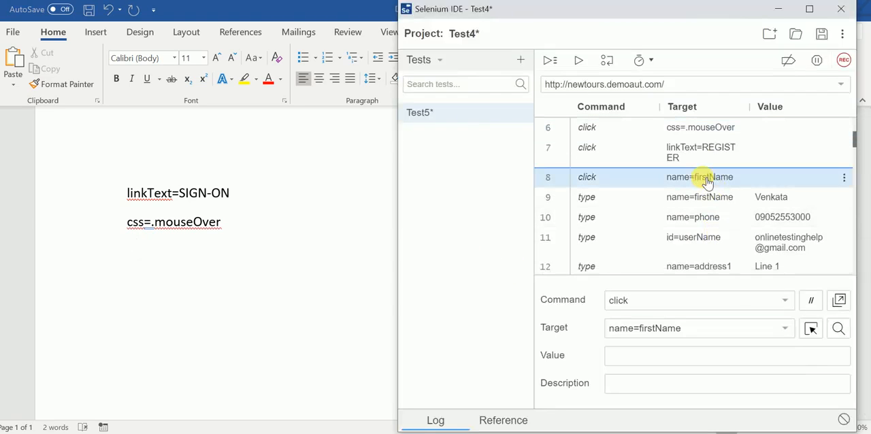
click(699, 328)
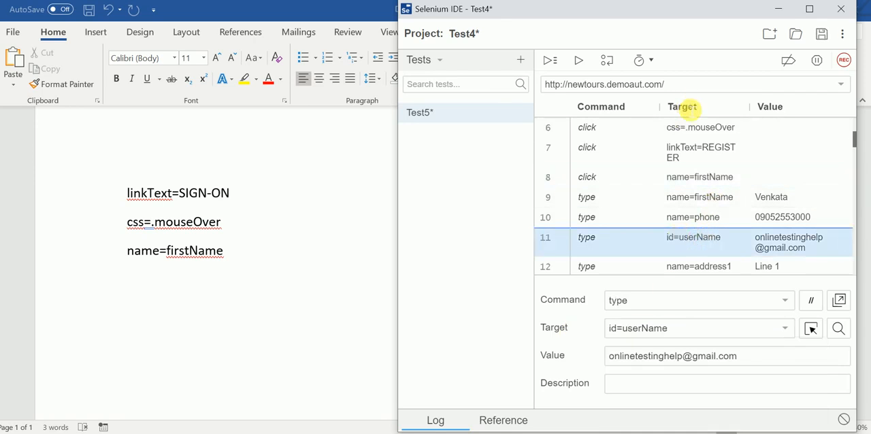
click(694, 328)
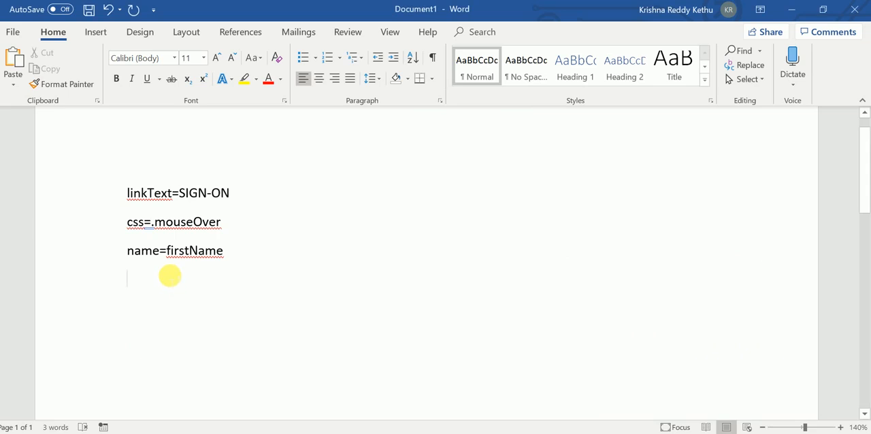
text(id=username)
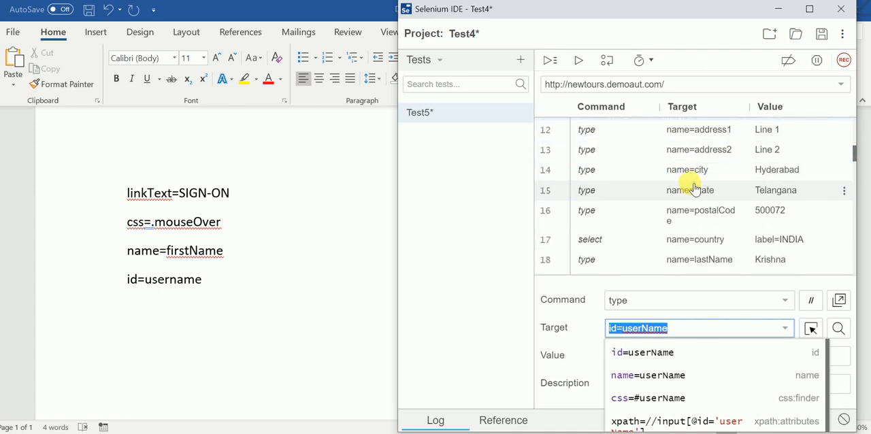
Step: Copy step 21's id=email target into the Word notes, typing 'onlinetestinghelp' there
scroll(down, 3)
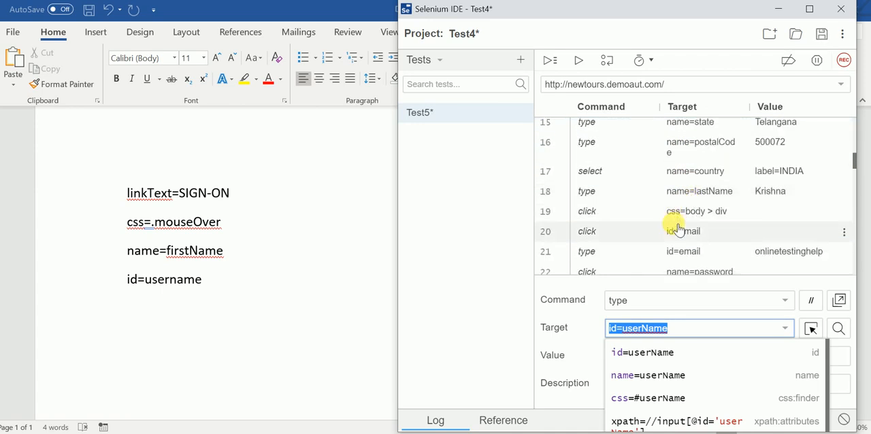
scroll(down, 3)
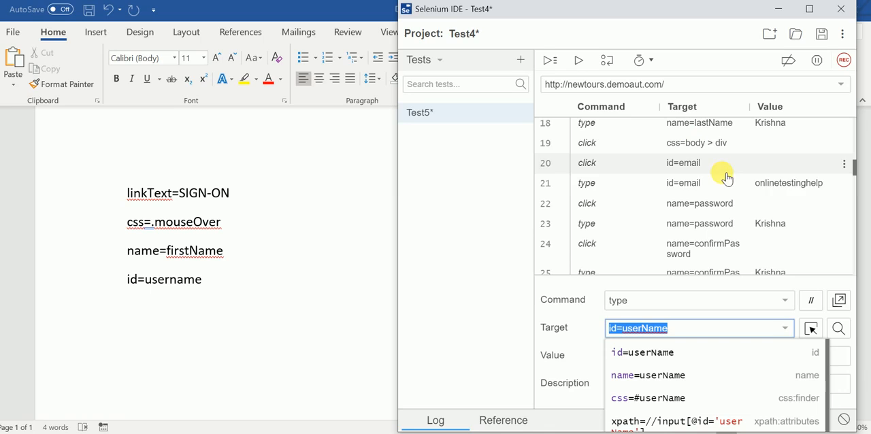
click(684, 182)
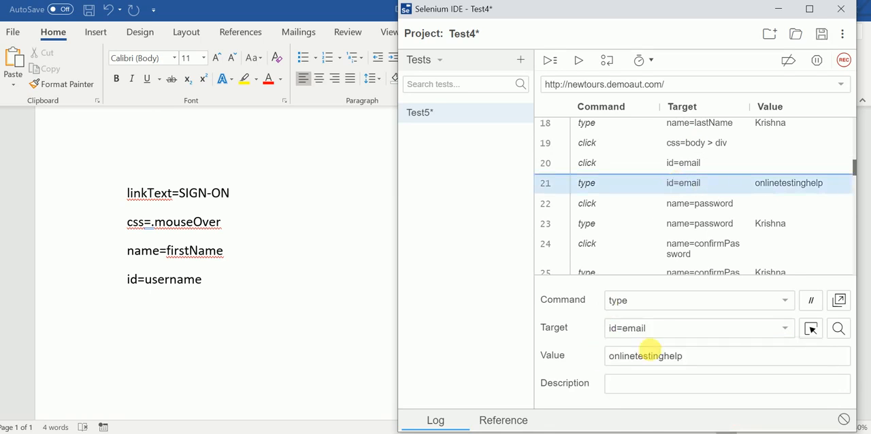
click(694, 328)
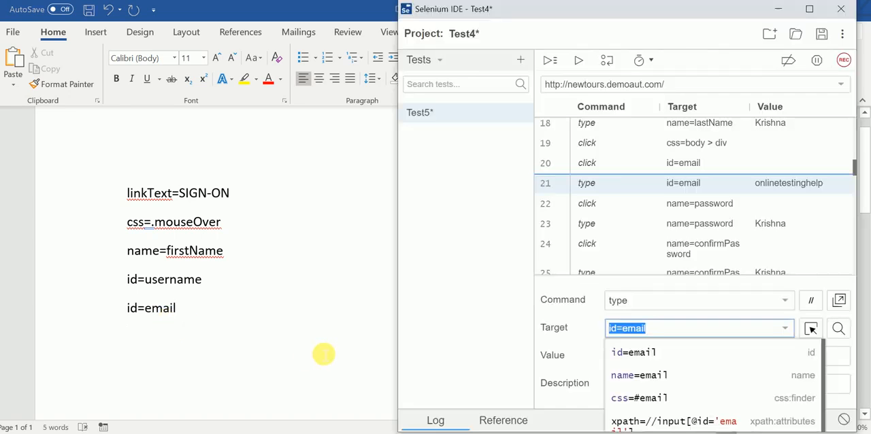
scroll(down, 3)
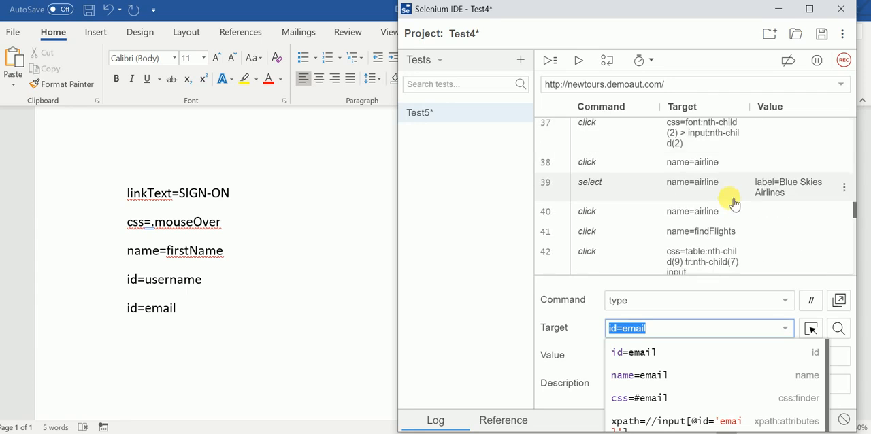
scroll(down, 3)
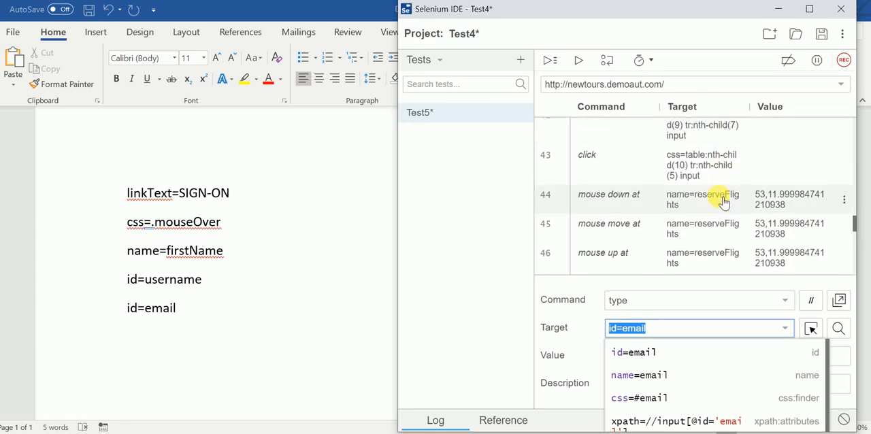
scroll(down, 3)
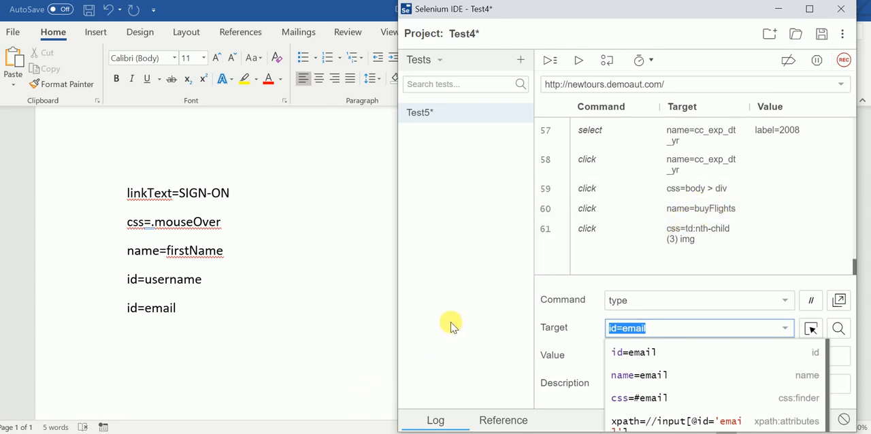
text(onlinetestinghelp)
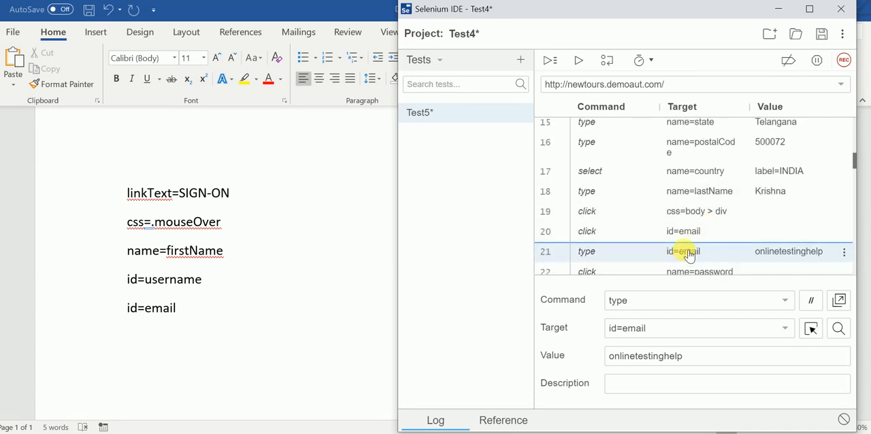
Step: Close Chrome DevTools to reveal the registration form, then select email step 21
click(684, 231)
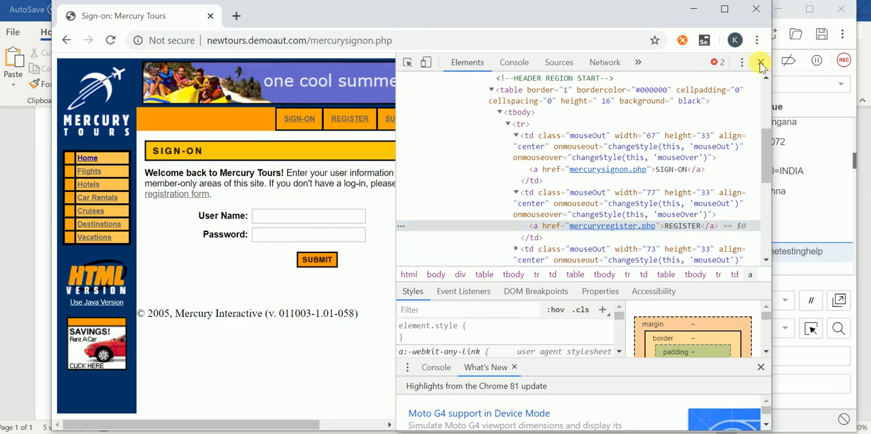
click(760, 62)
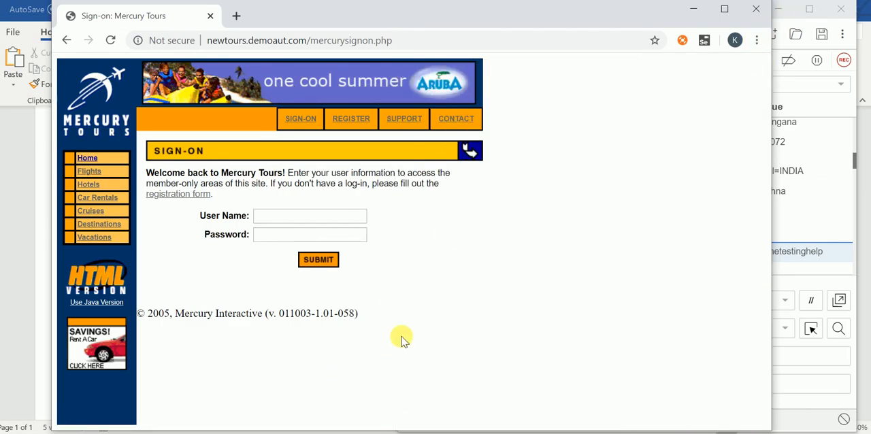
mouse_move(405, 251)
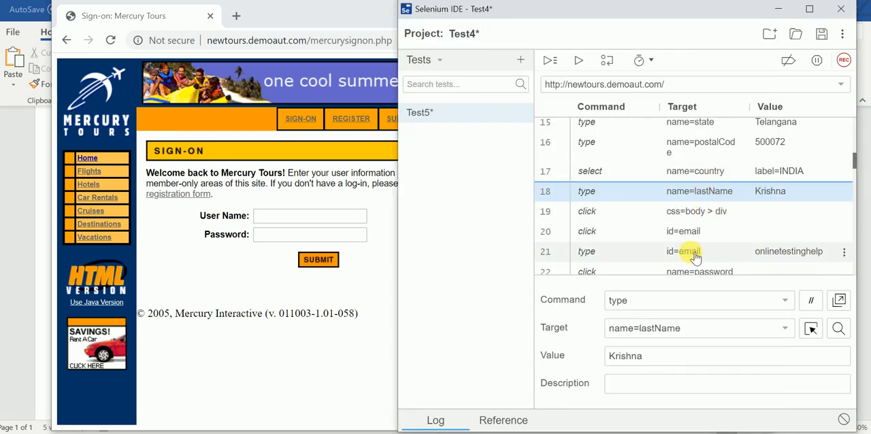
click(683, 251)
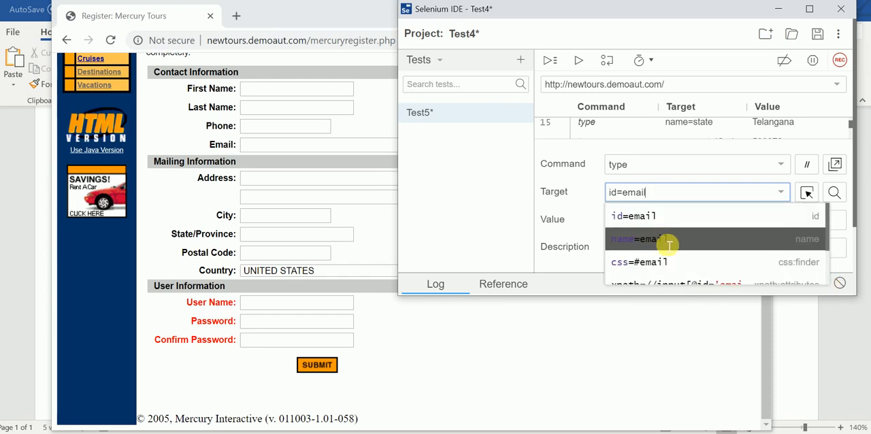
Step: Try css=#email, then switch step 21's target to xpath=//tr[14]/td[2]/input
click(640, 239)
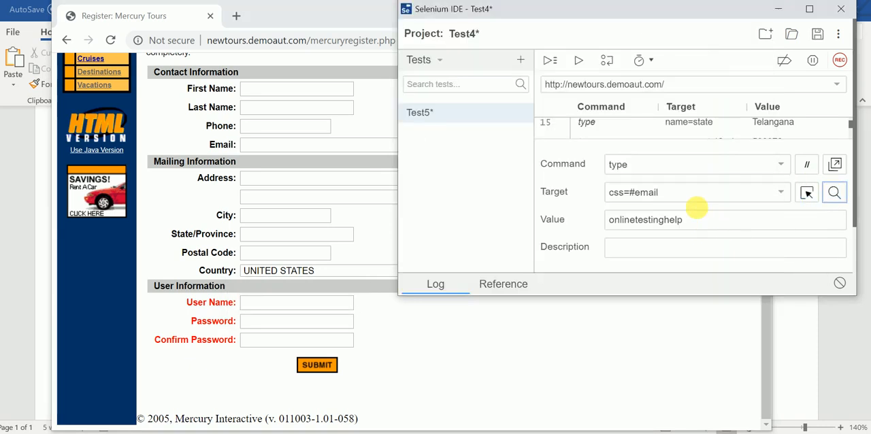
click(687, 192)
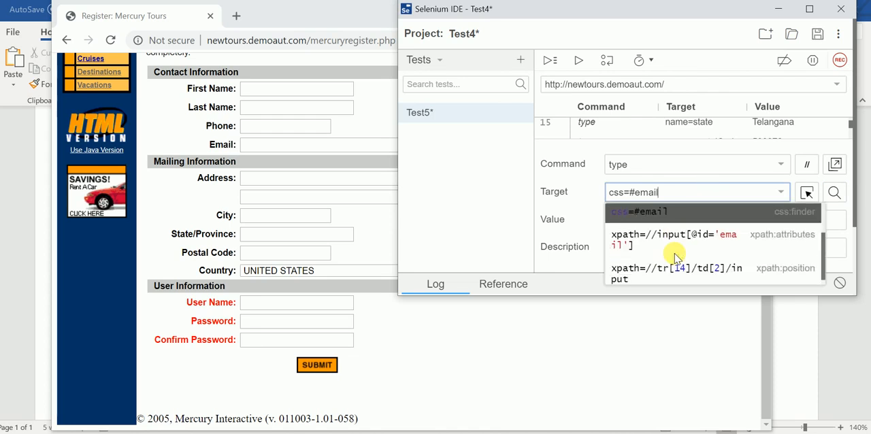
click(674, 239)
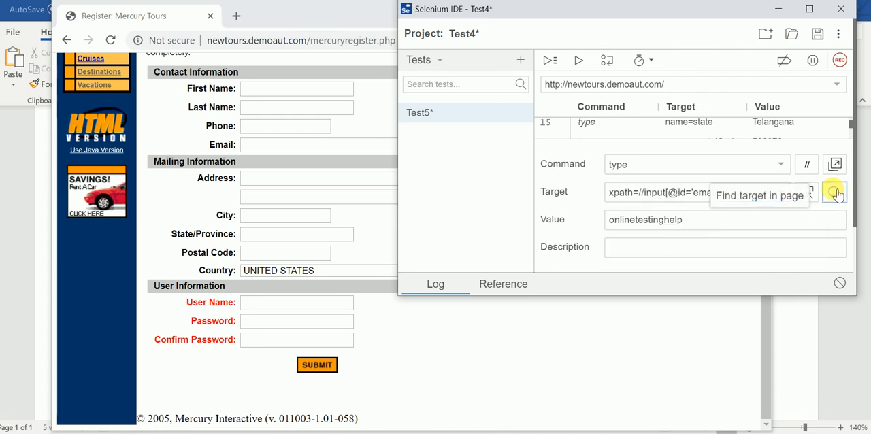
mouse_move(783, 198)
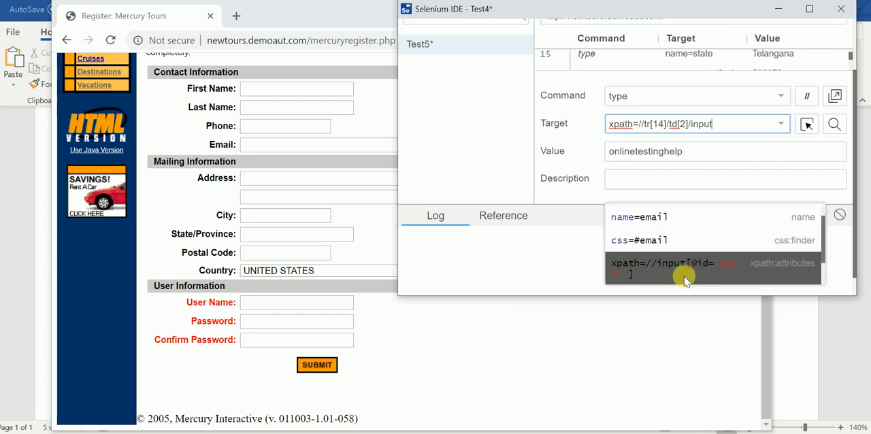
mouse_move(706, 217)
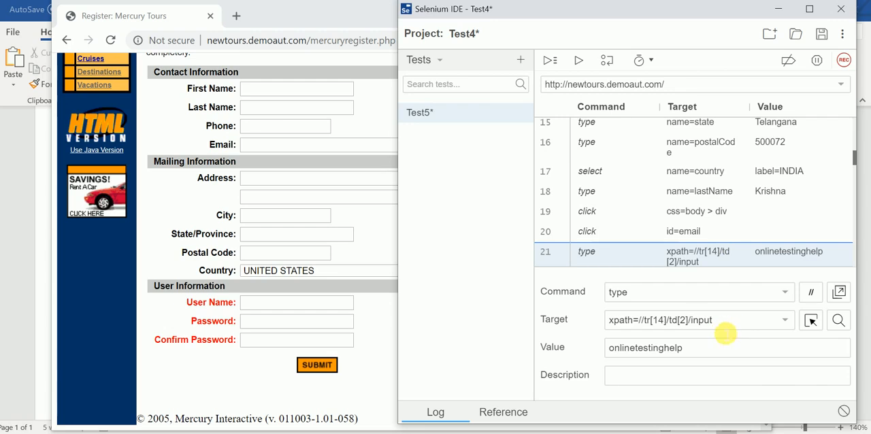
mouse_move(647, 337)
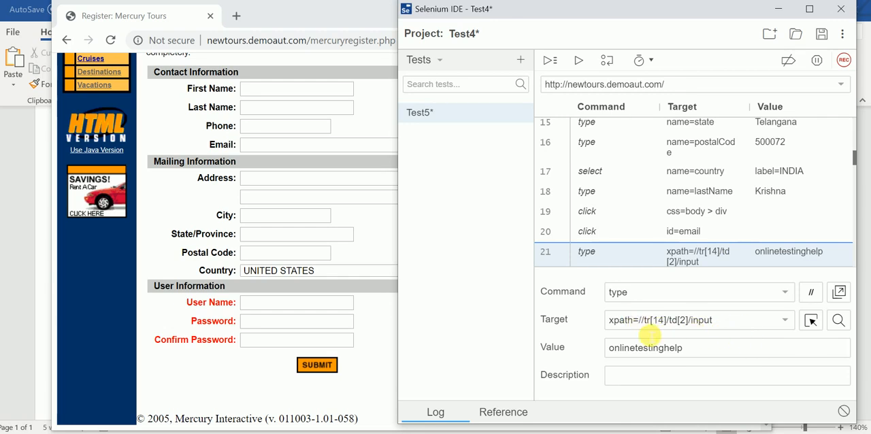
click(695, 320)
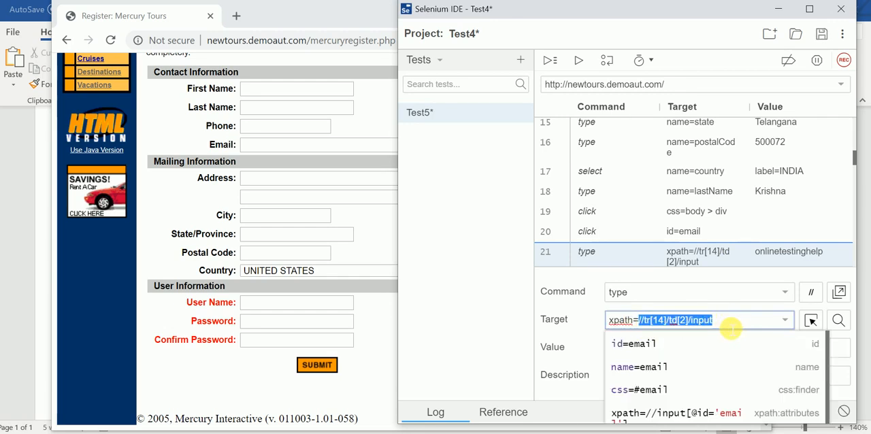